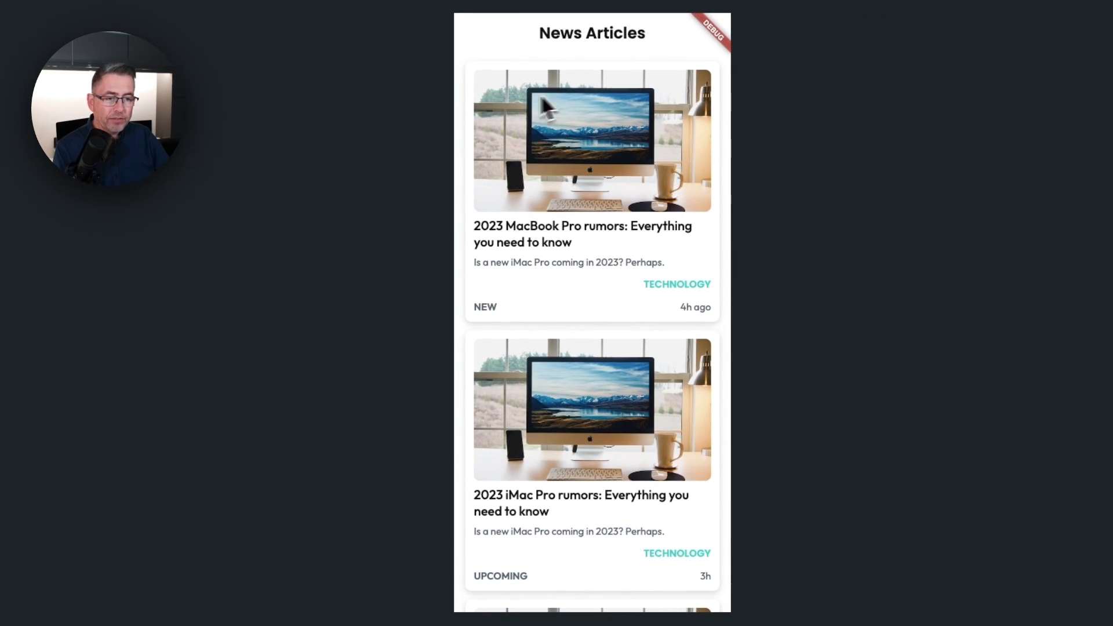
pyautogui.moveTo(486, 323)
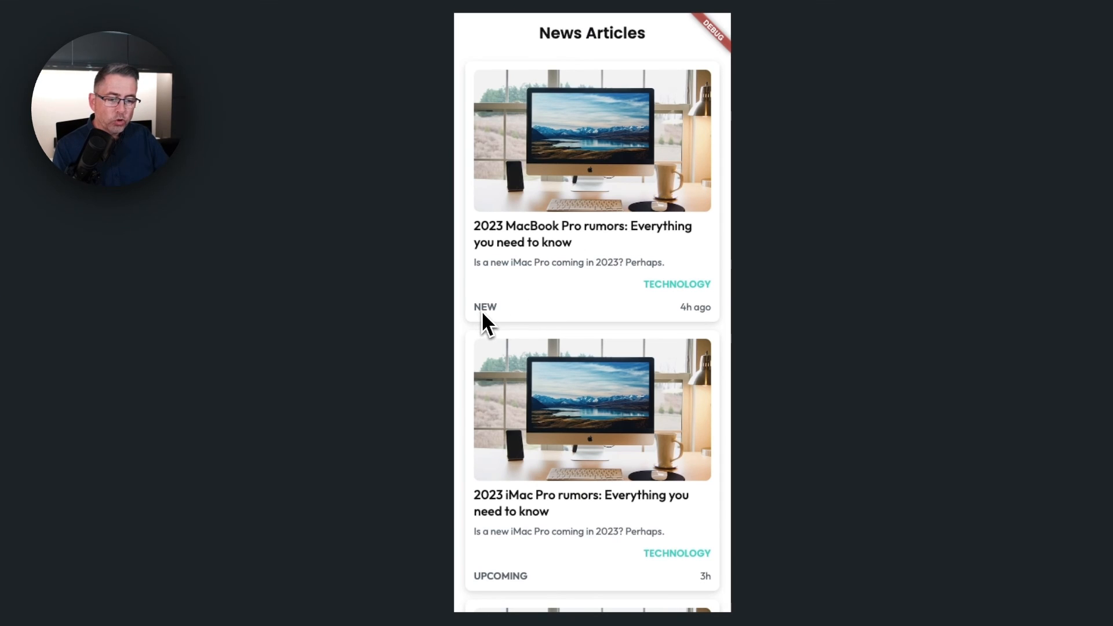
# Test the 'articles' API call and review the status values in its JSON response.
pyautogui.scroll(-3)
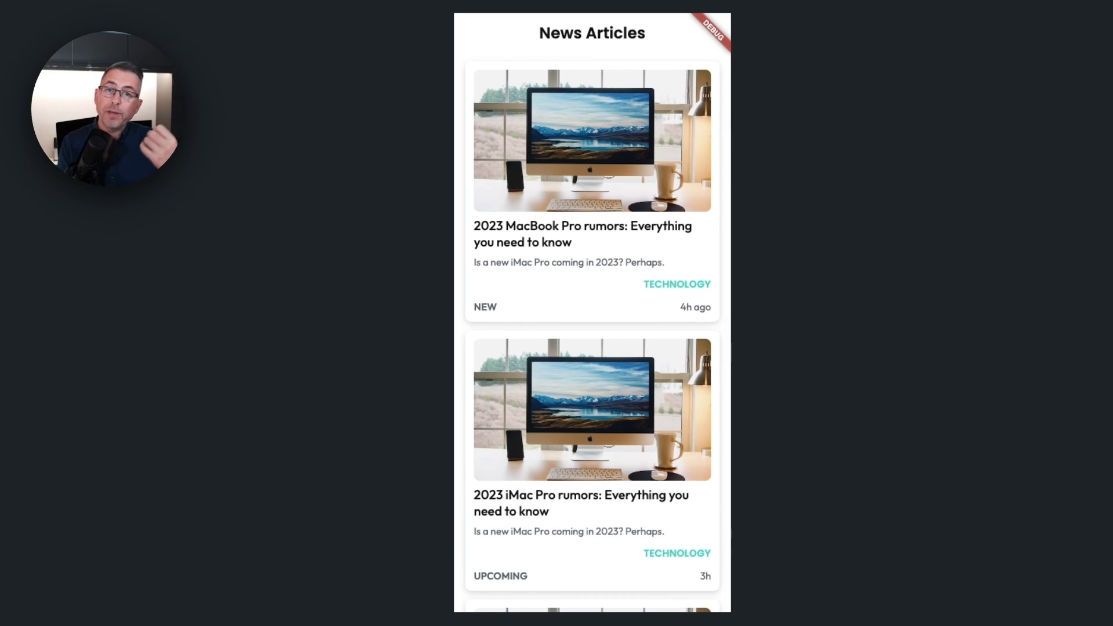
pyautogui.moveTo(528, 588)
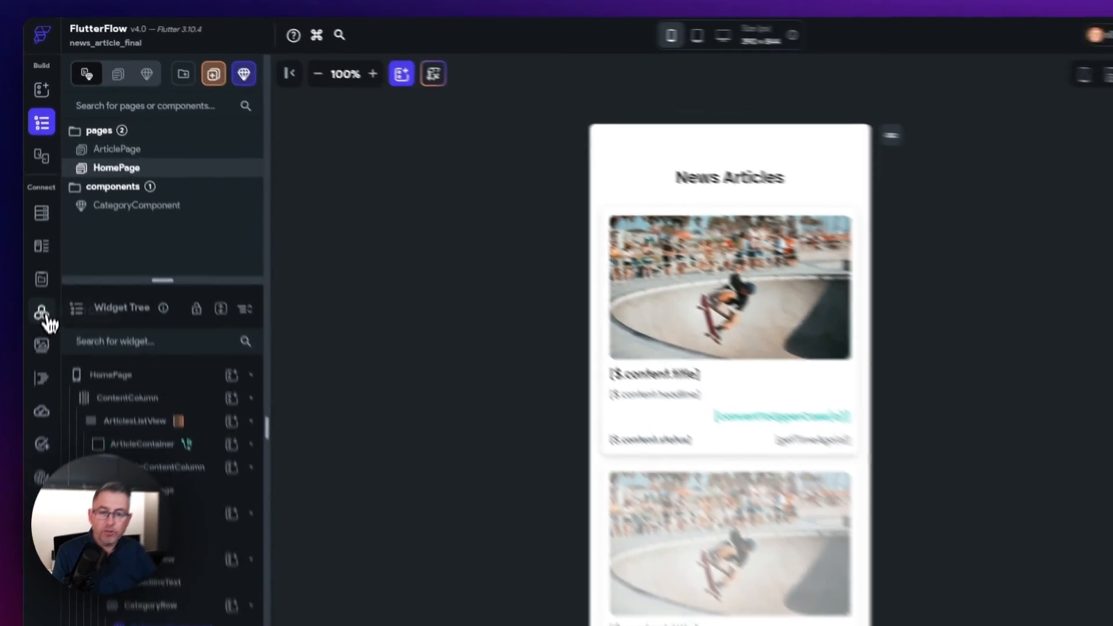
pyautogui.click(41, 310)
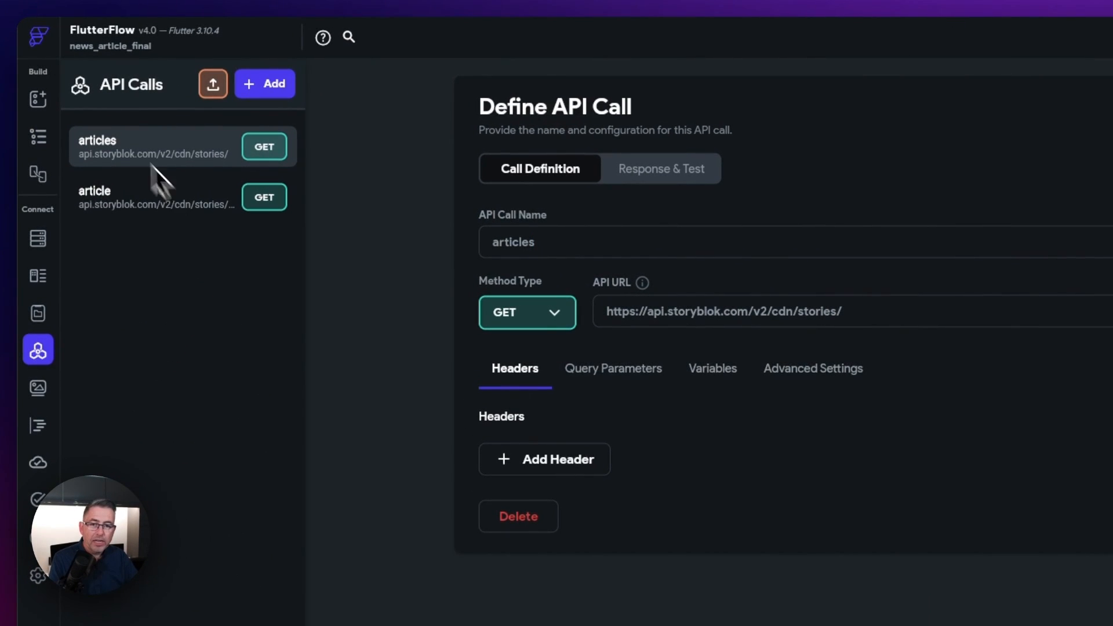
pyautogui.click(660, 169)
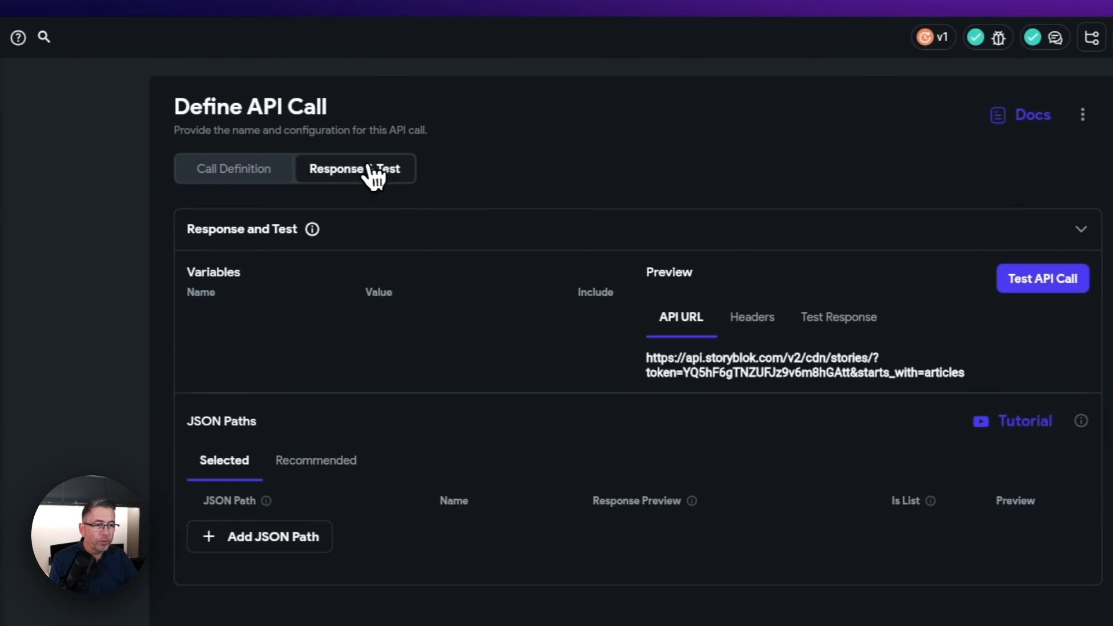
pyautogui.click(1043, 278)
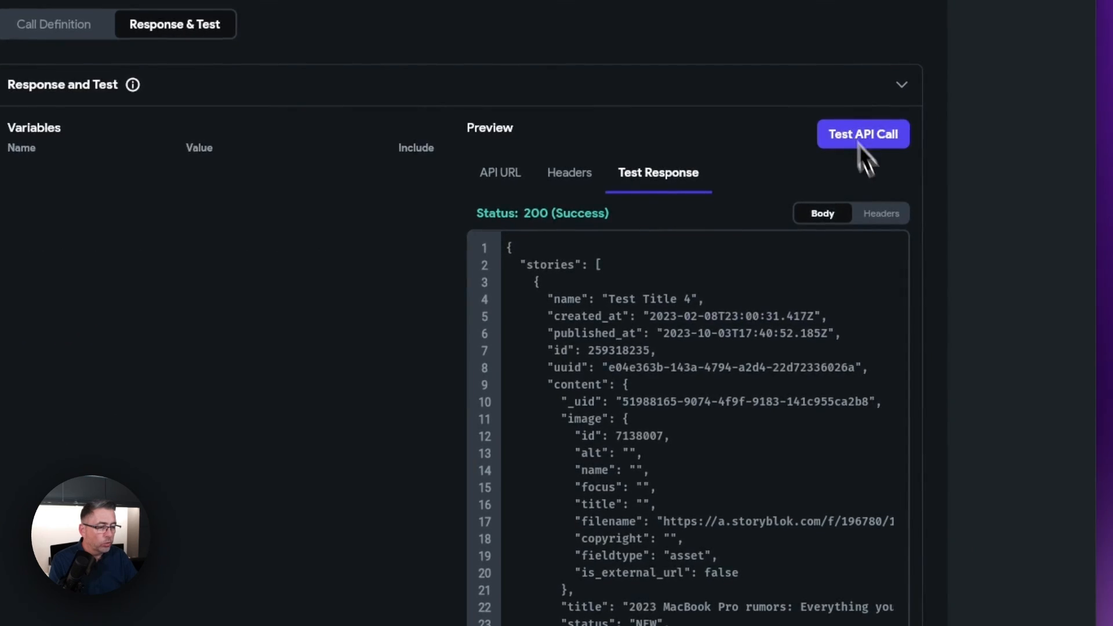
pyautogui.scroll(-3)
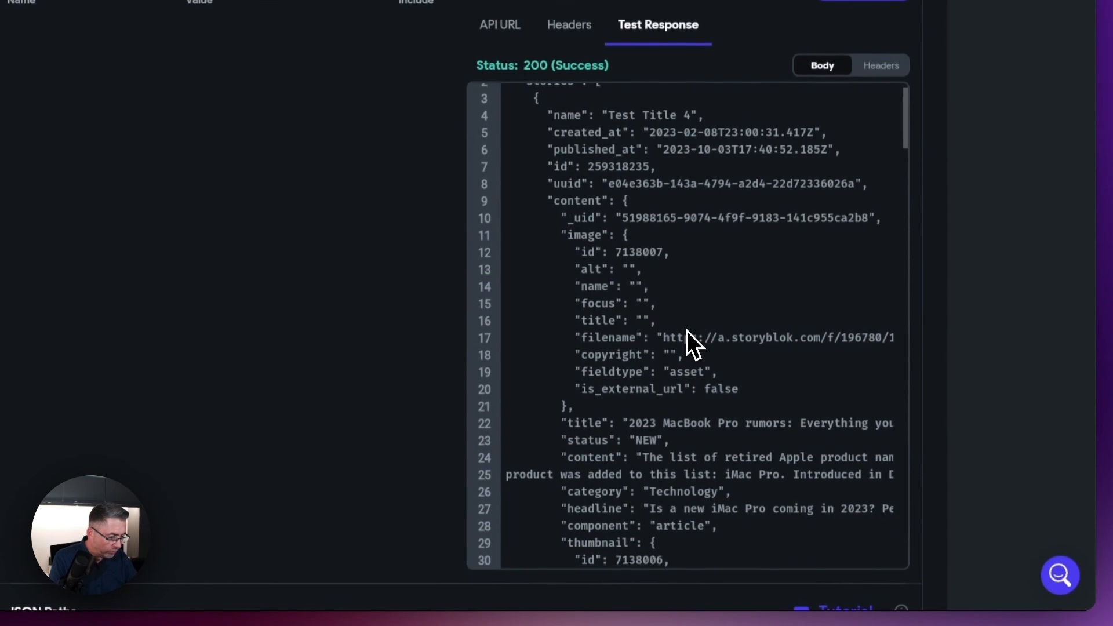
pyautogui.scroll(-3)
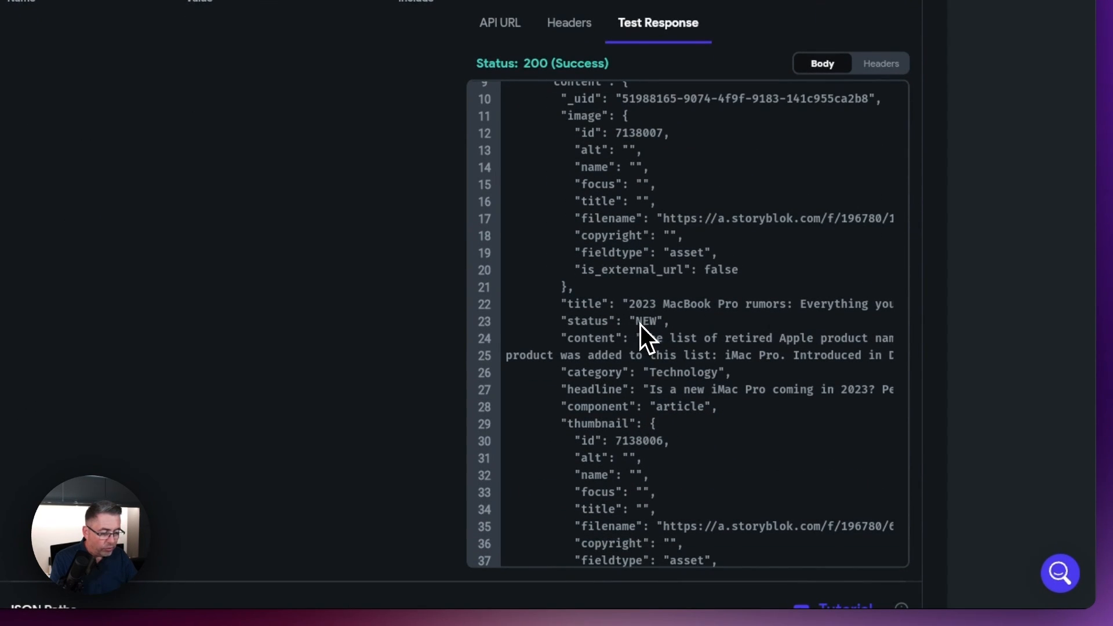
pyautogui.moveTo(603, 337)
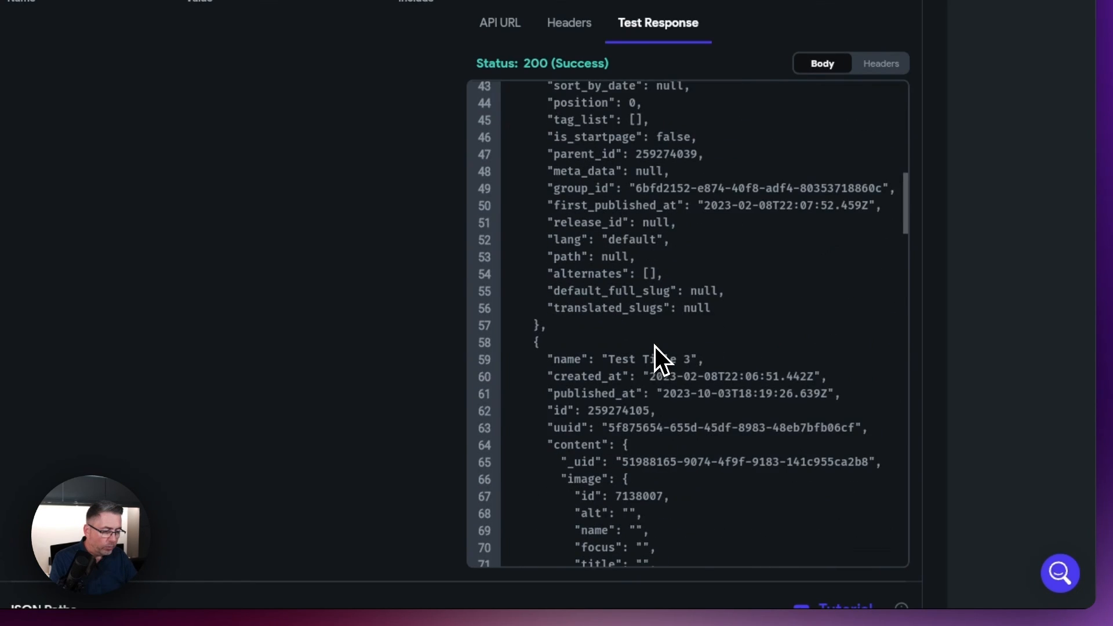
pyautogui.scroll(-3)
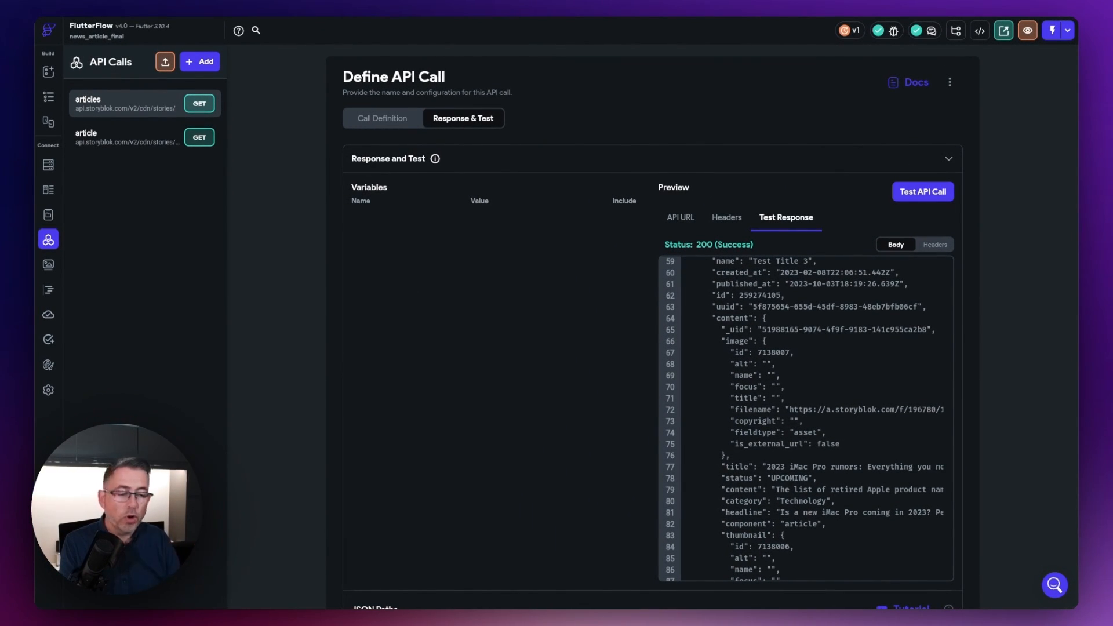
pyautogui.moveTo(405, 284)
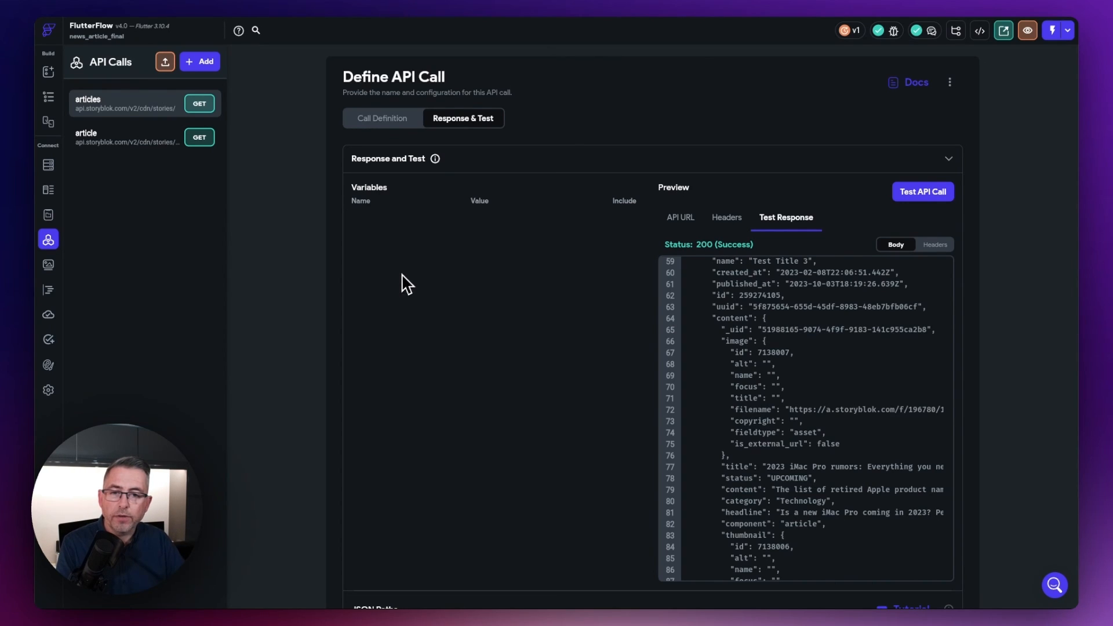
# Select the $.content.status text on the first article card and bind its Text Color to a variable.
pyautogui.click(49, 97)
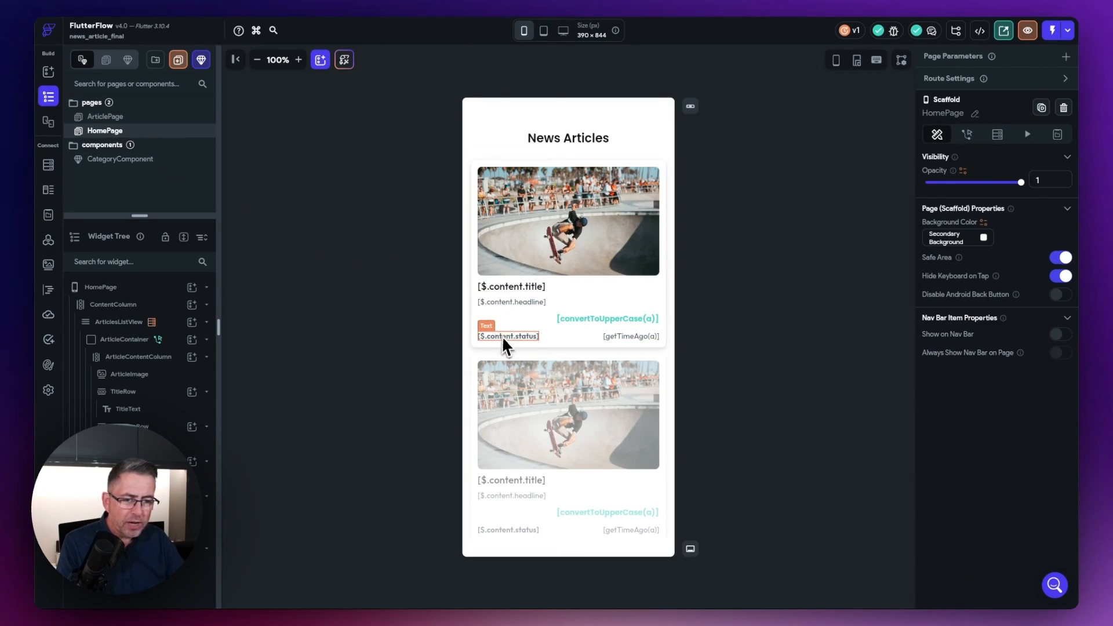
pyautogui.click(507, 336)
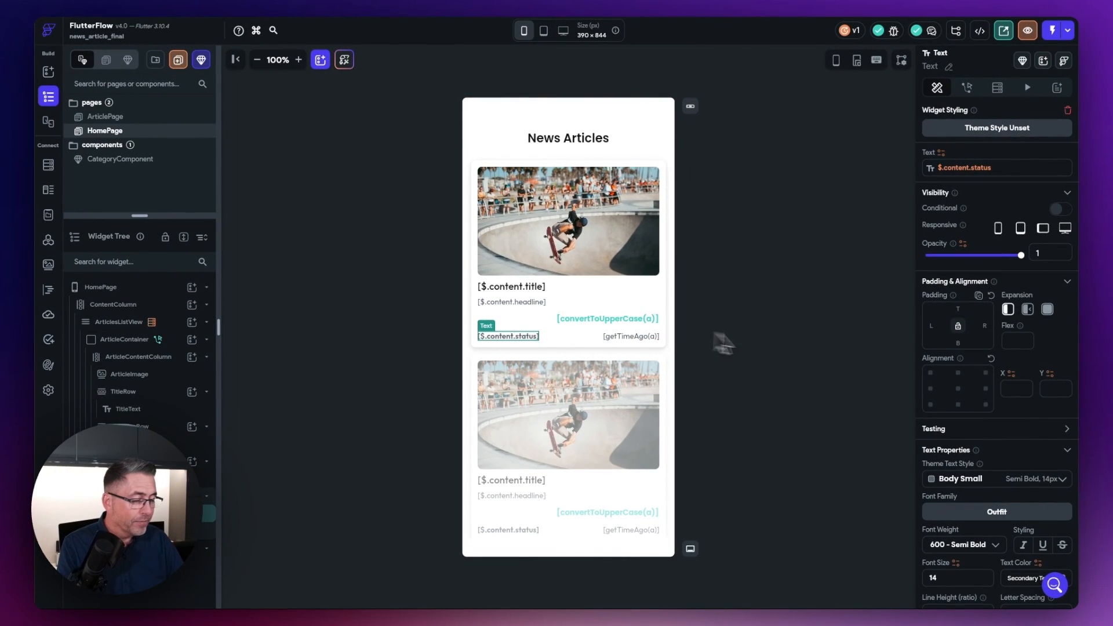
pyautogui.scroll(-3)
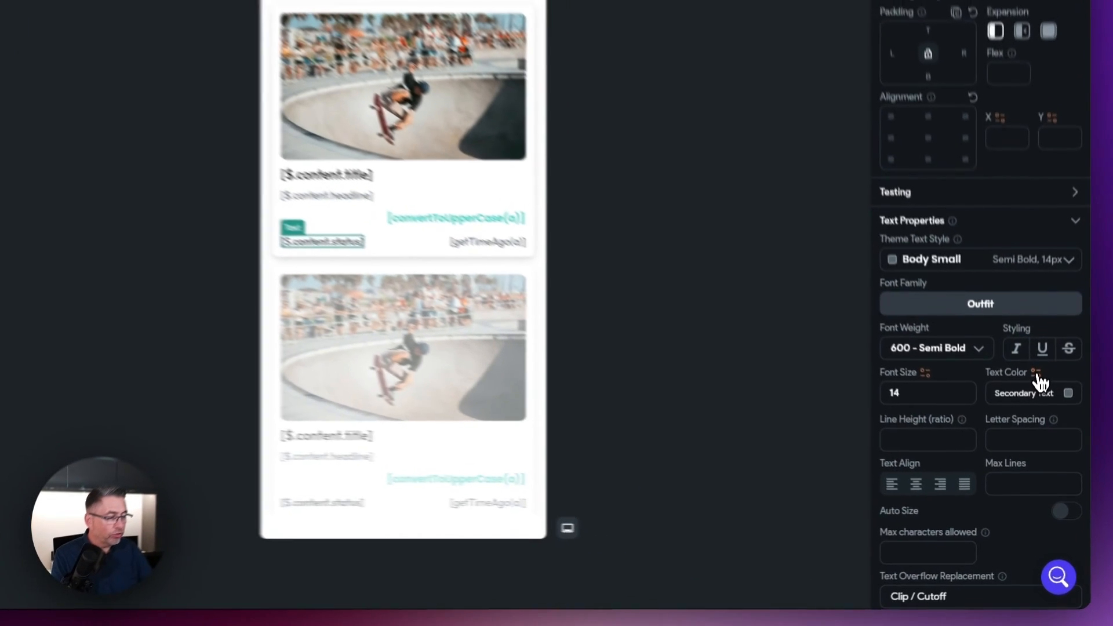
pyautogui.click(1033, 373)
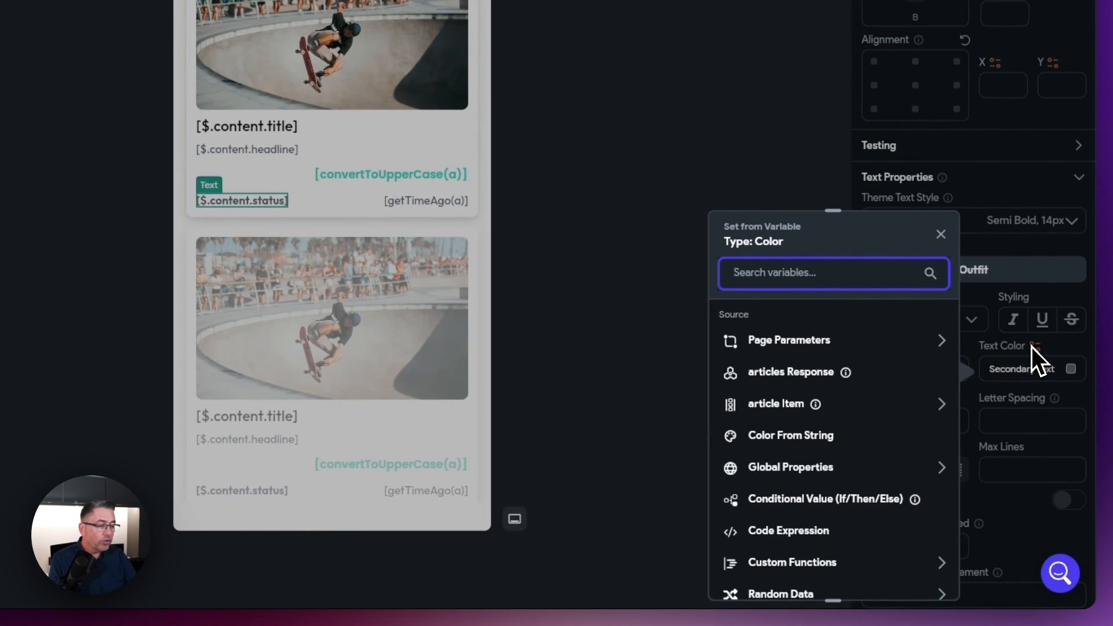
pyautogui.moveTo(1037, 359)
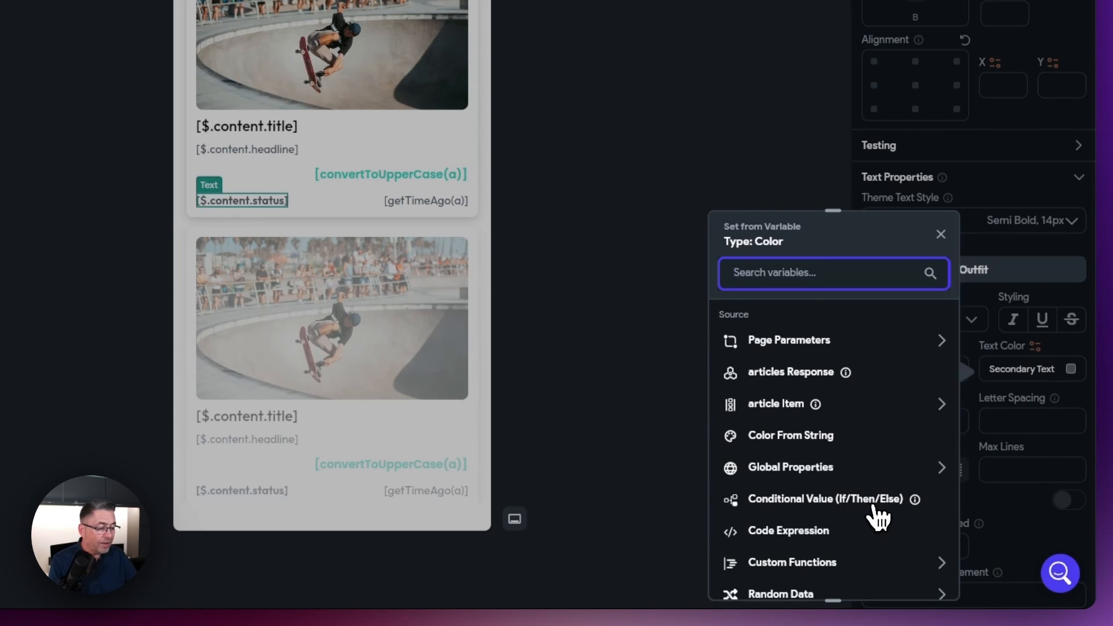
# Use a Conditional Value with a single condition whose first value is the article's $.content.status.
pyautogui.click(826, 498)
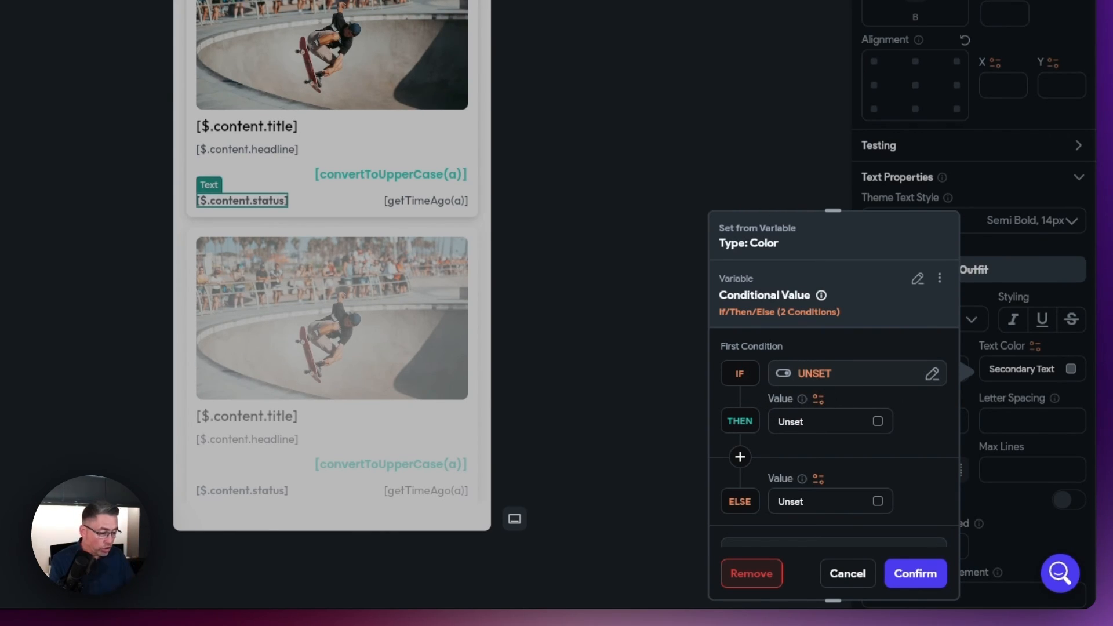
pyautogui.moveTo(821, 390)
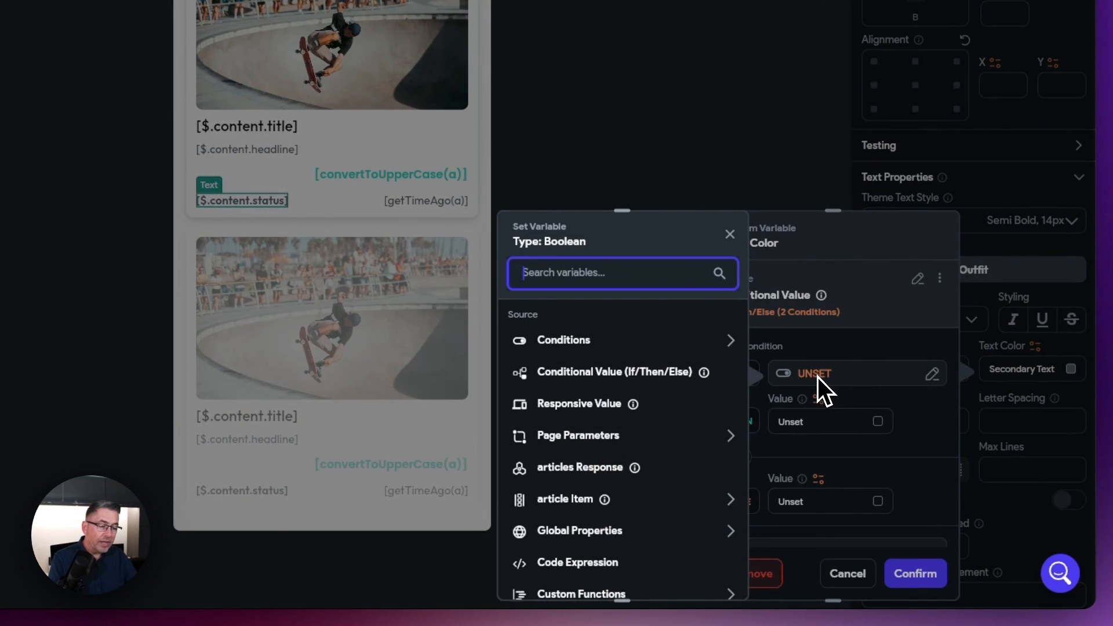
pyautogui.click(564, 340)
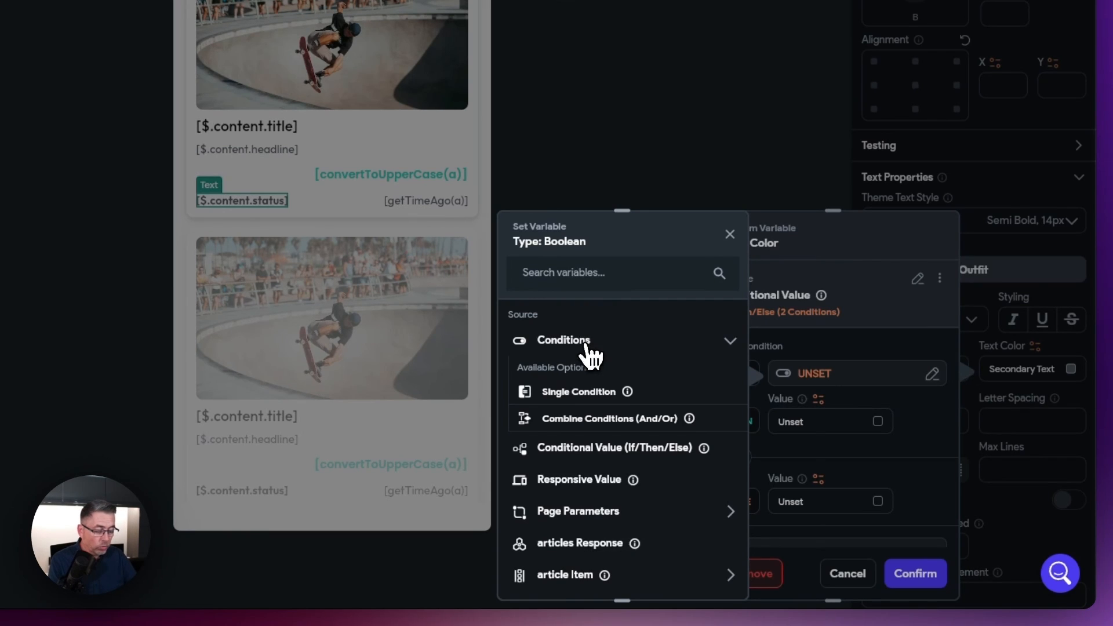
pyautogui.click(578, 390)
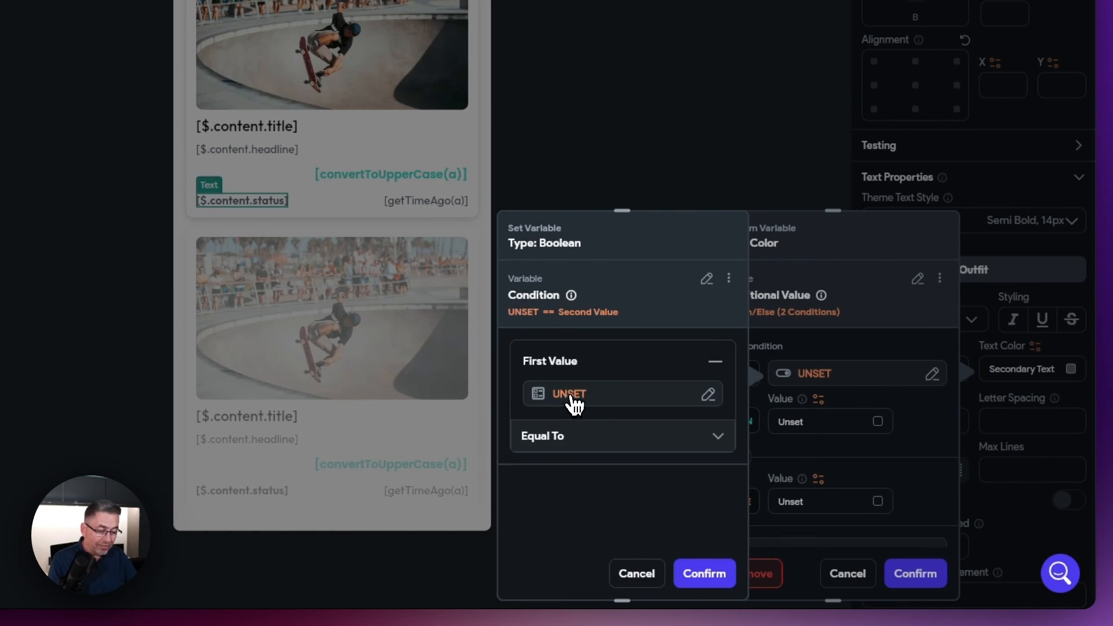
pyautogui.click(568, 394)
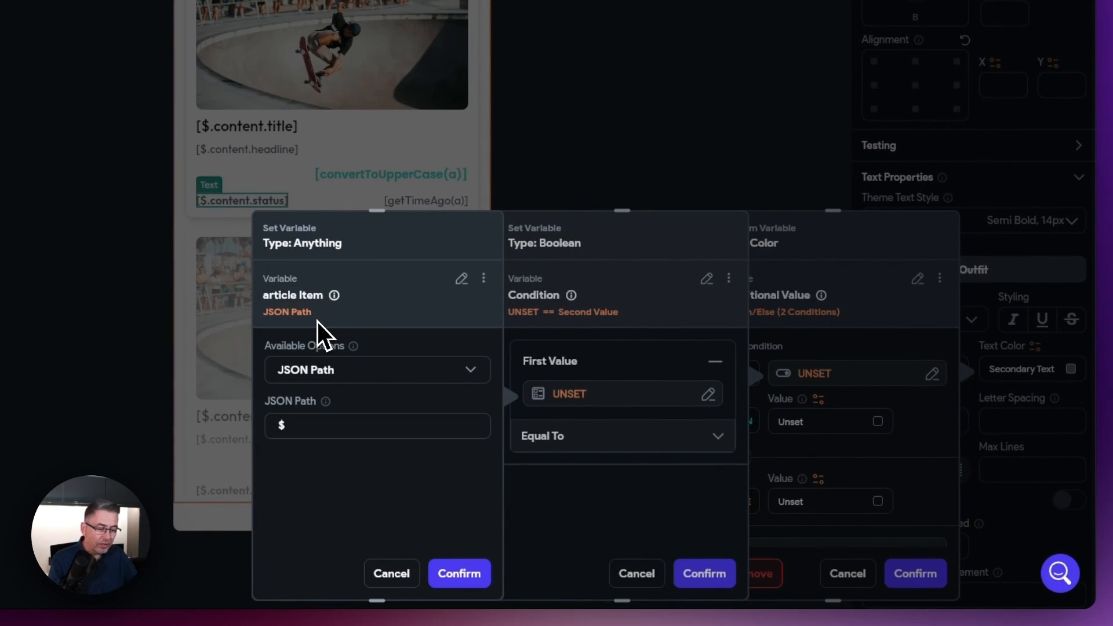
pyautogui.write('.content.statu')
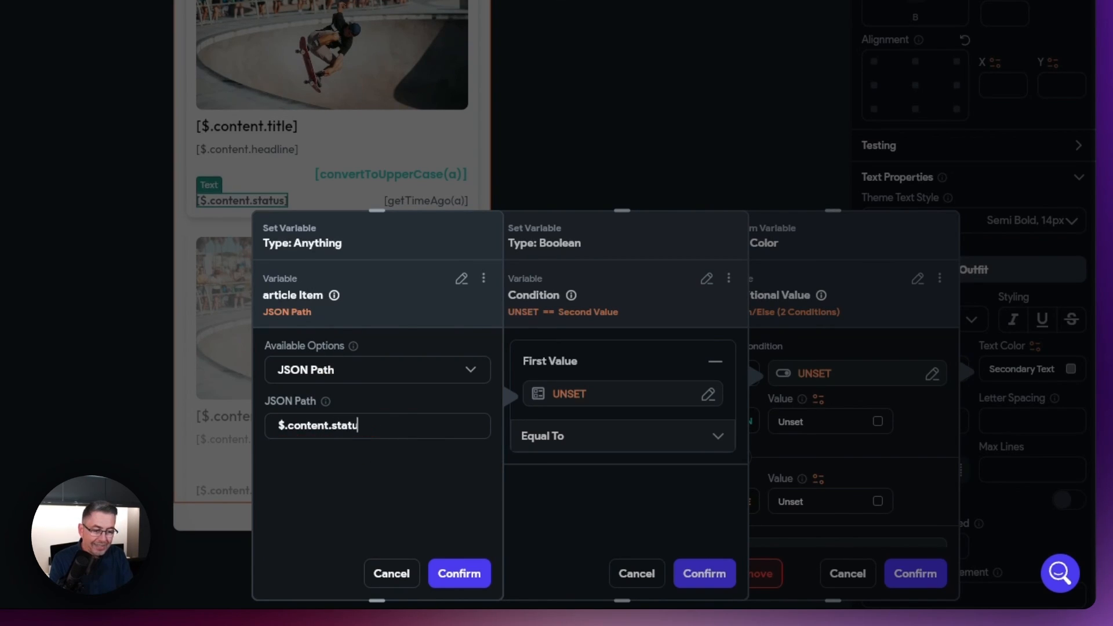
pyautogui.write('s')
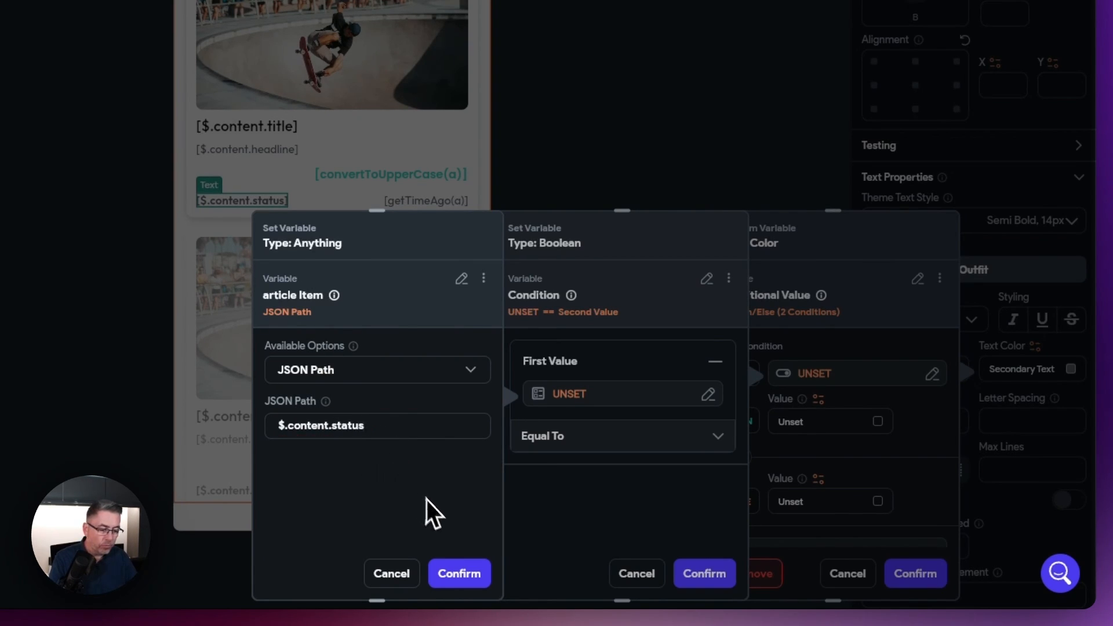
pyautogui.click(459, 573)
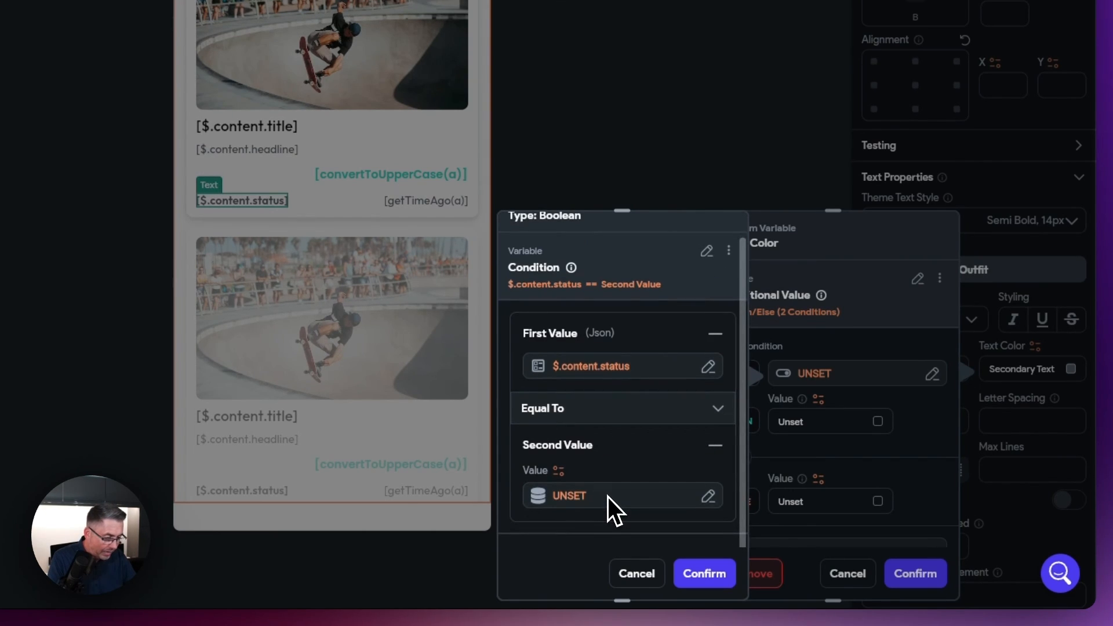
# Set the condition's second value to a Combine Text source containing 'NEW'.
pyautogui.click(568, 495)
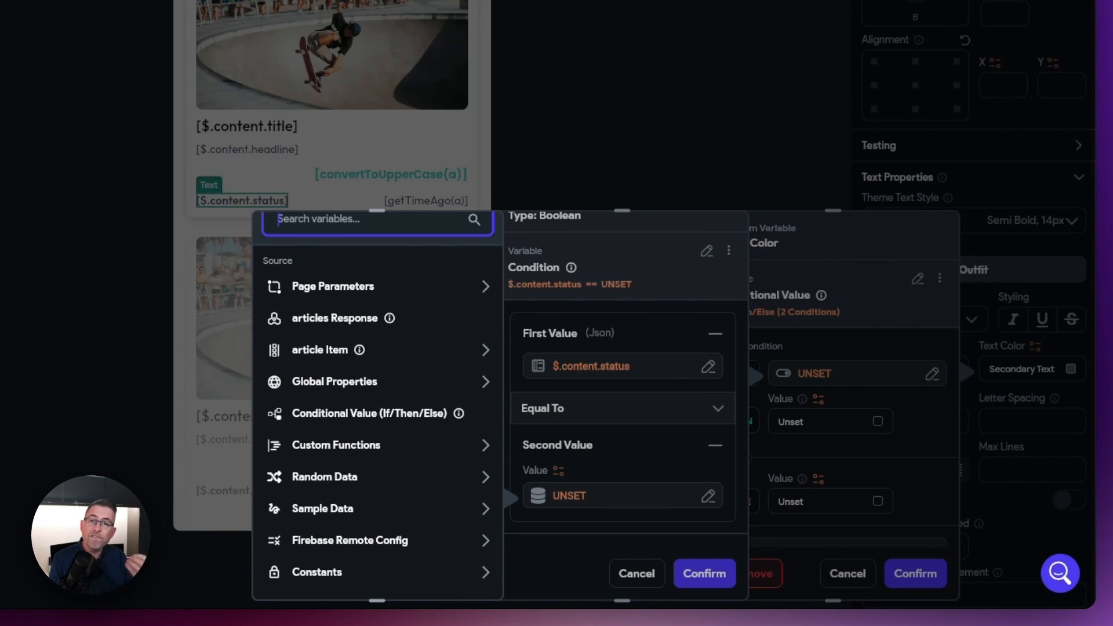
pyautogui.moveTo(367, 417)
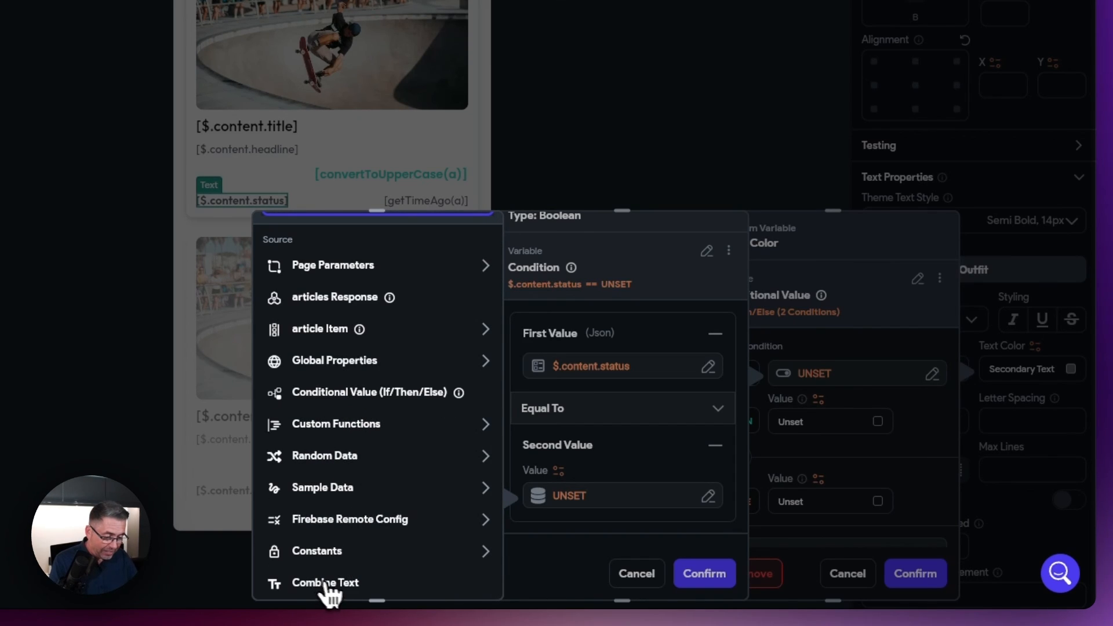
pyautogui.click(324, 582)
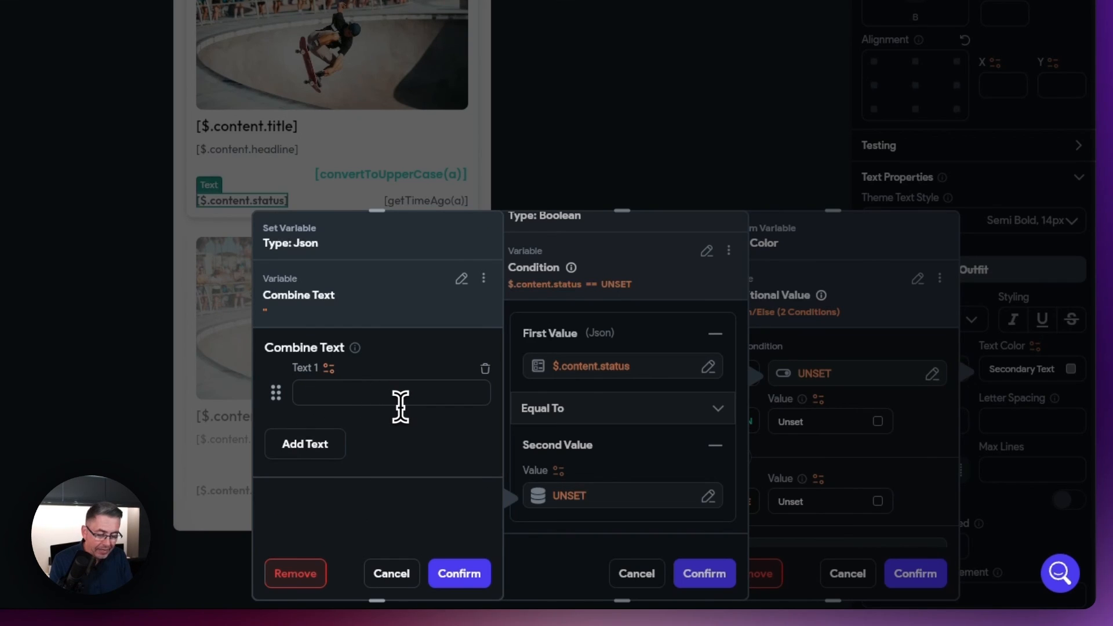
pyautogui.write('NEW')
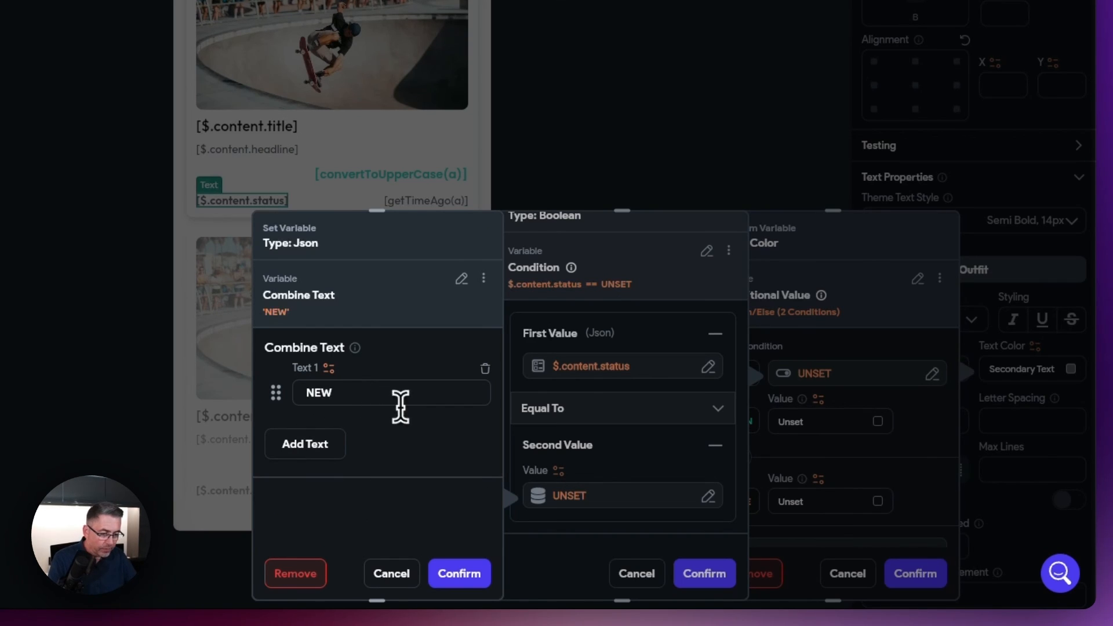
pyautogui.click(459, 573)
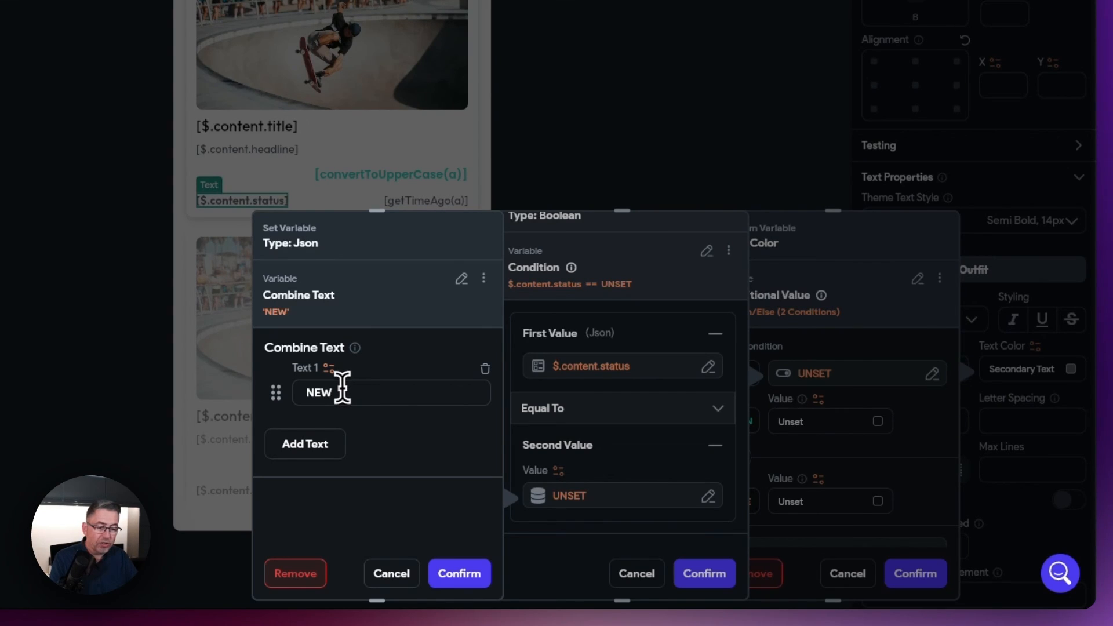
pyautogui.doubleClick(317, 393)
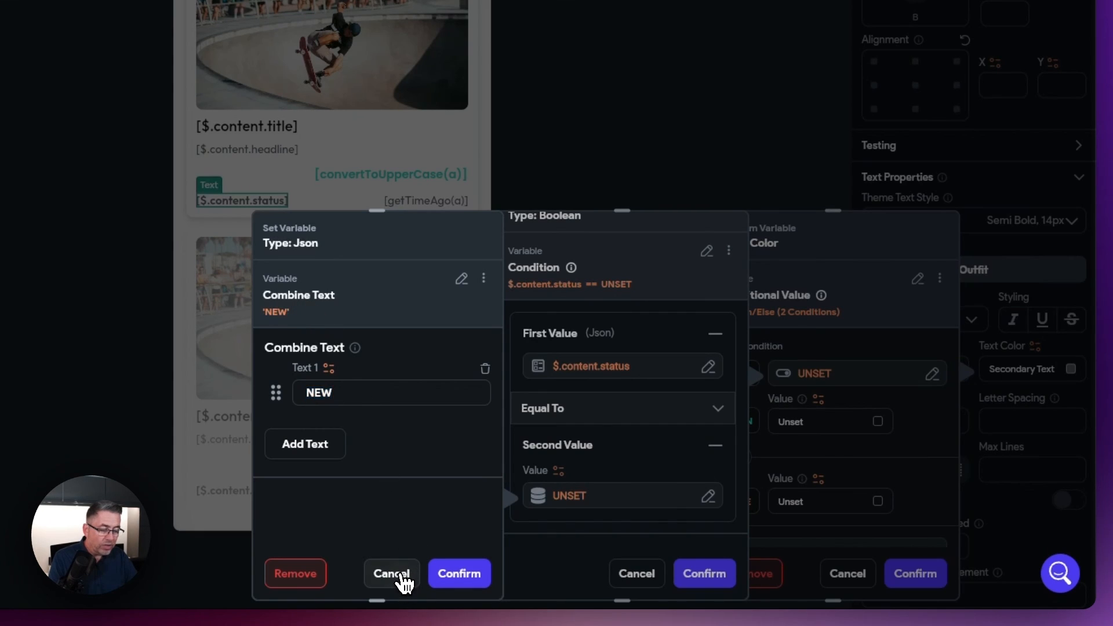
# Cancel the Combine Text entry, leaving the second value unset.
pyautogui.click(391, 573)
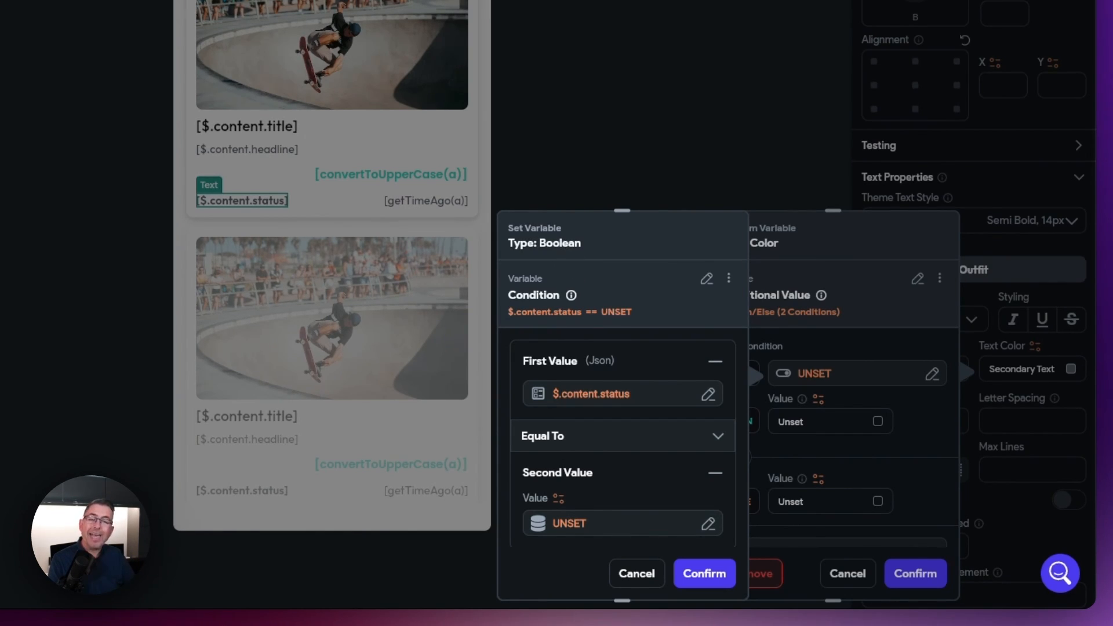
pyautogui.moveTo(582, 267)
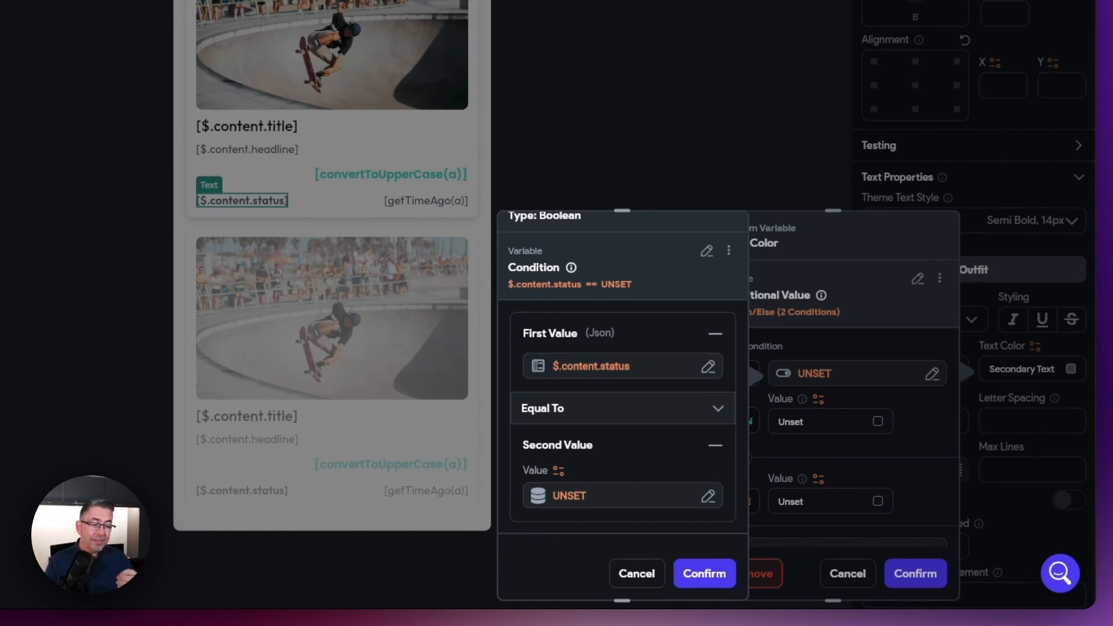
pyautogui.moveTo(612, 384)
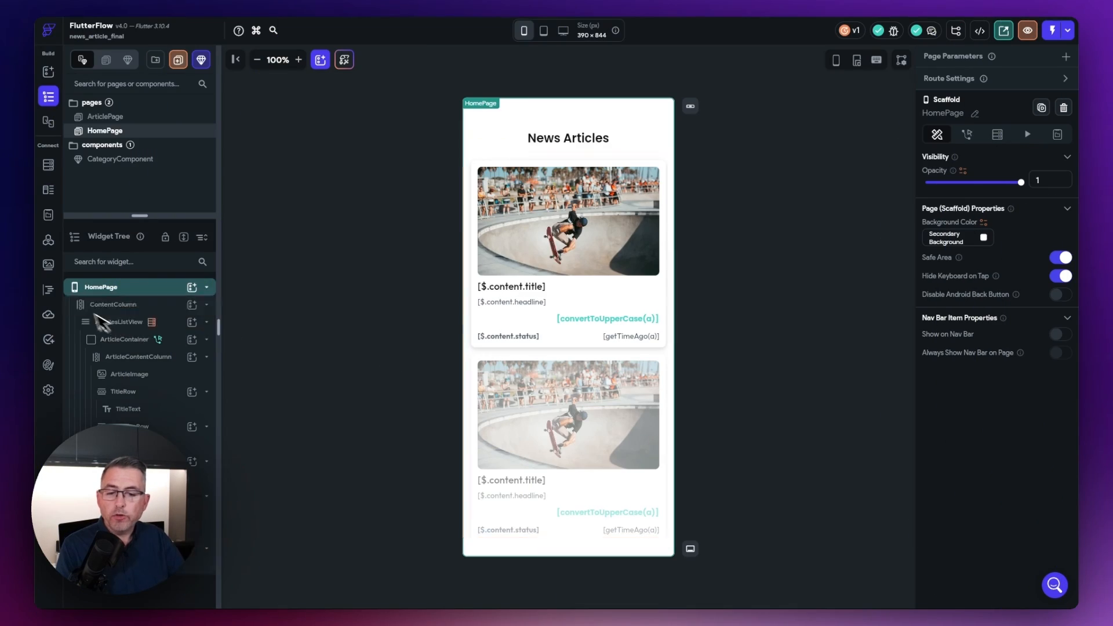
# Add a custom function named isStringMatch returning a non-nullable Boolean.
pyautogui.click(39, 415)
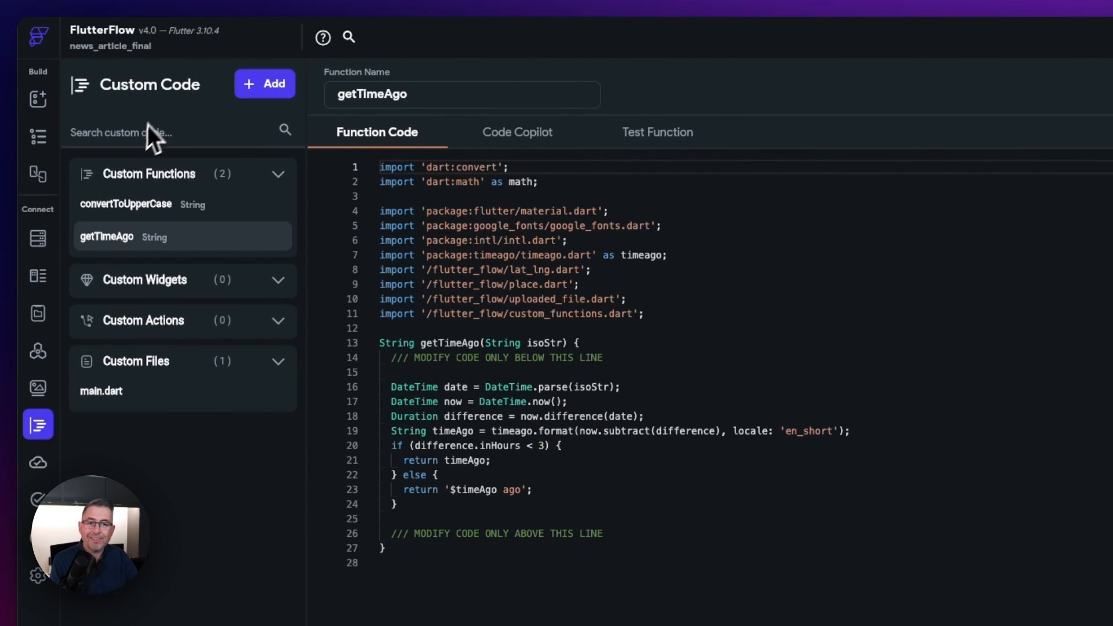
pyautogui.click(264, 83)
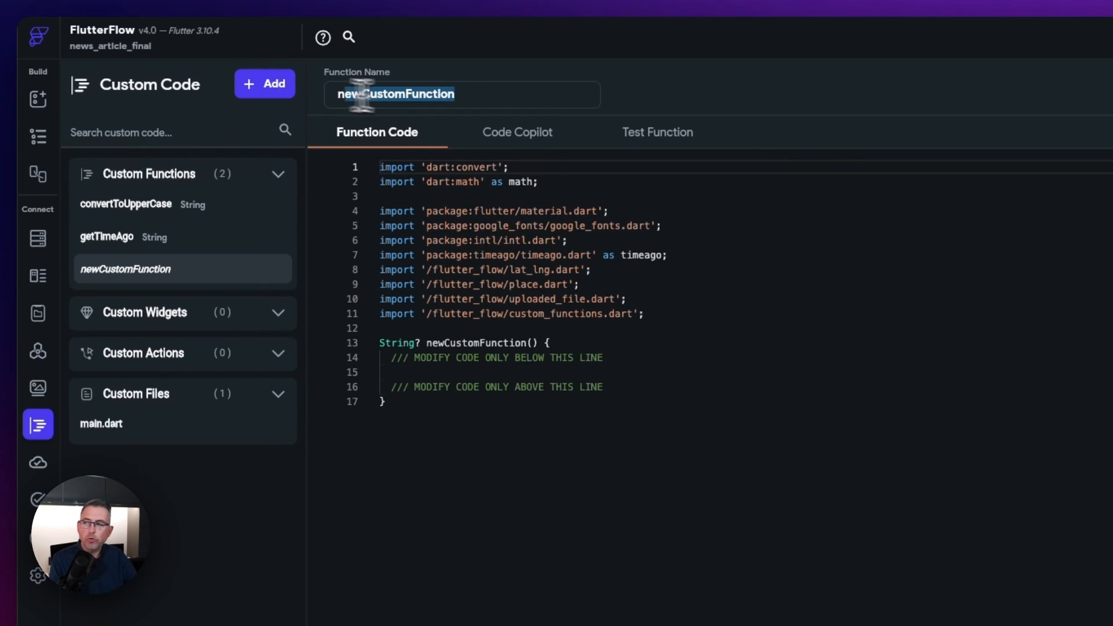
pyautogui.write('nls')
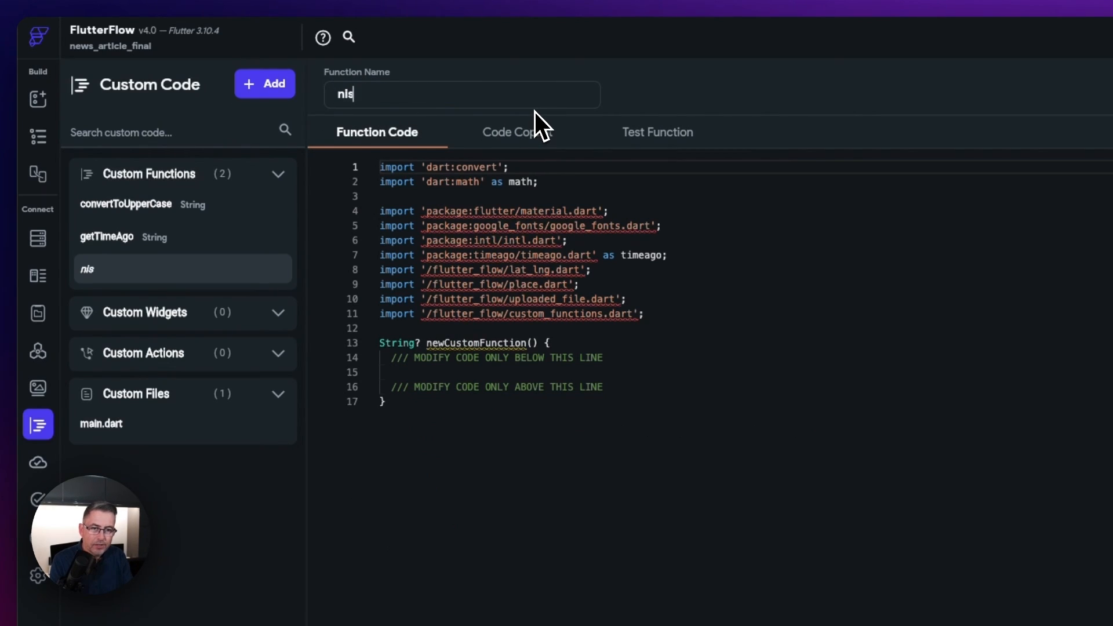
pyautogui.write('IsStrio')
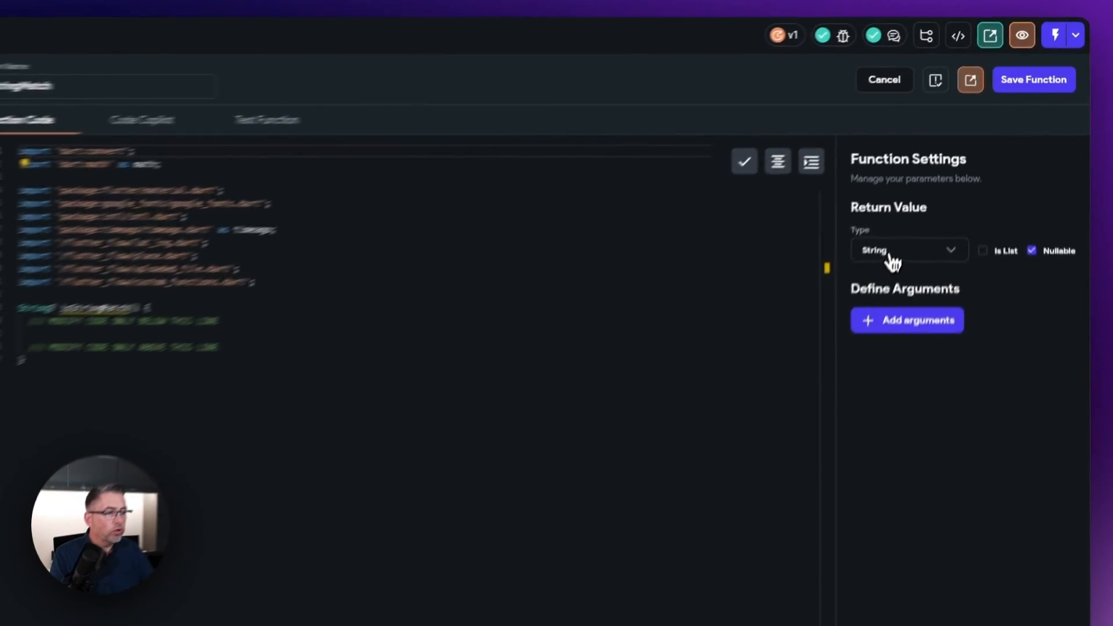
pyautogui.click(909, 250)
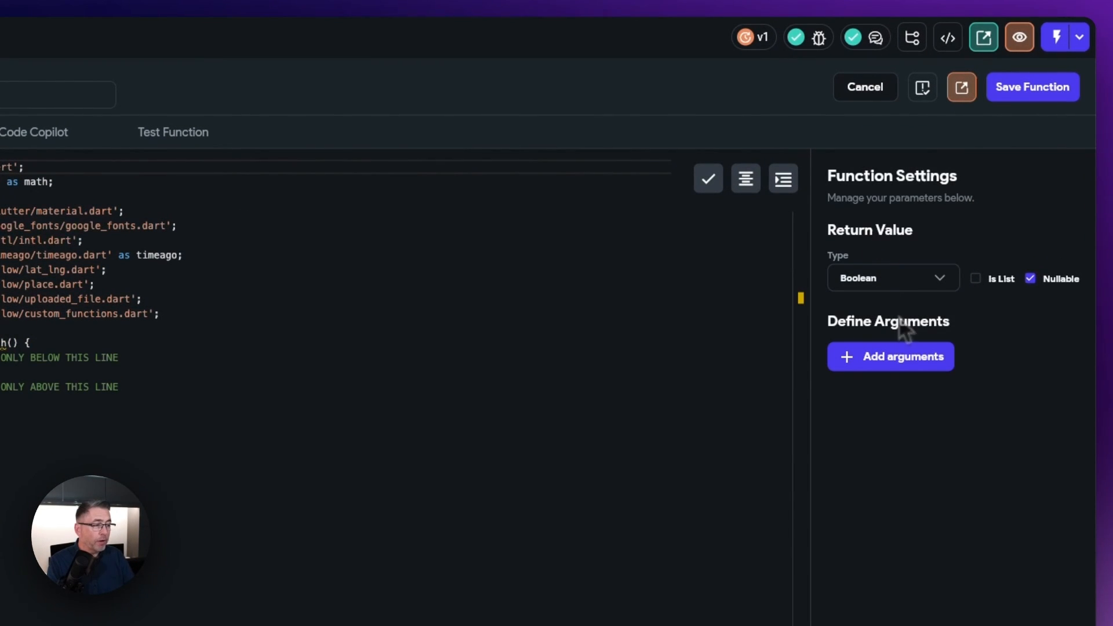
pyautogui.click(1030, 277)
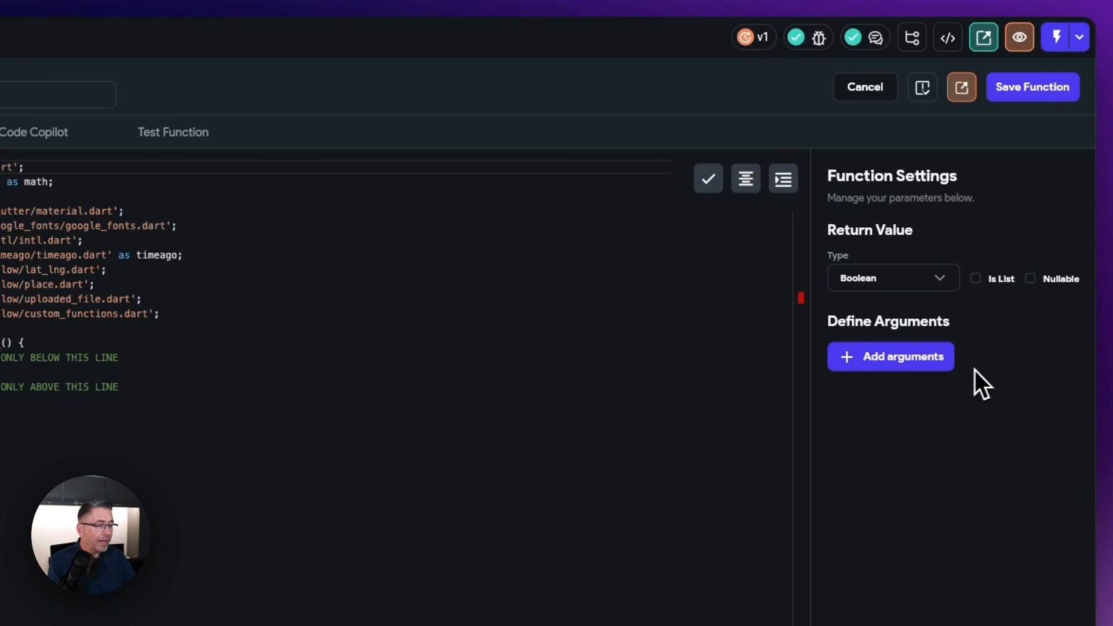
pyautogui.moveTo(894, 373)
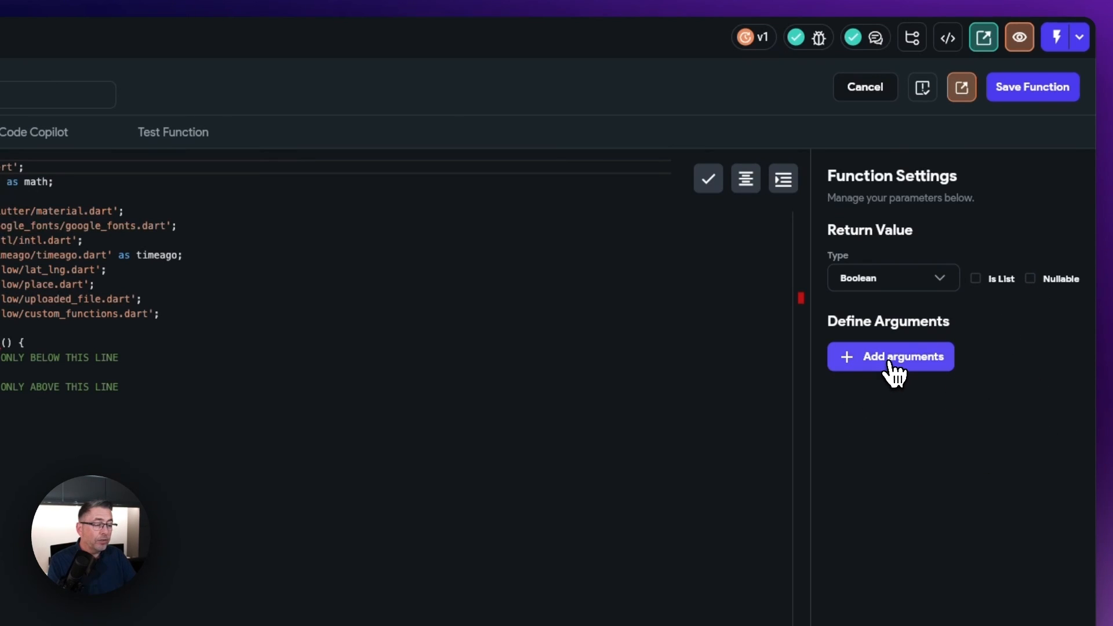
# Add two non-nullable String arguments, inputString1 and inputString2.
pyautogui.click(890, 356)
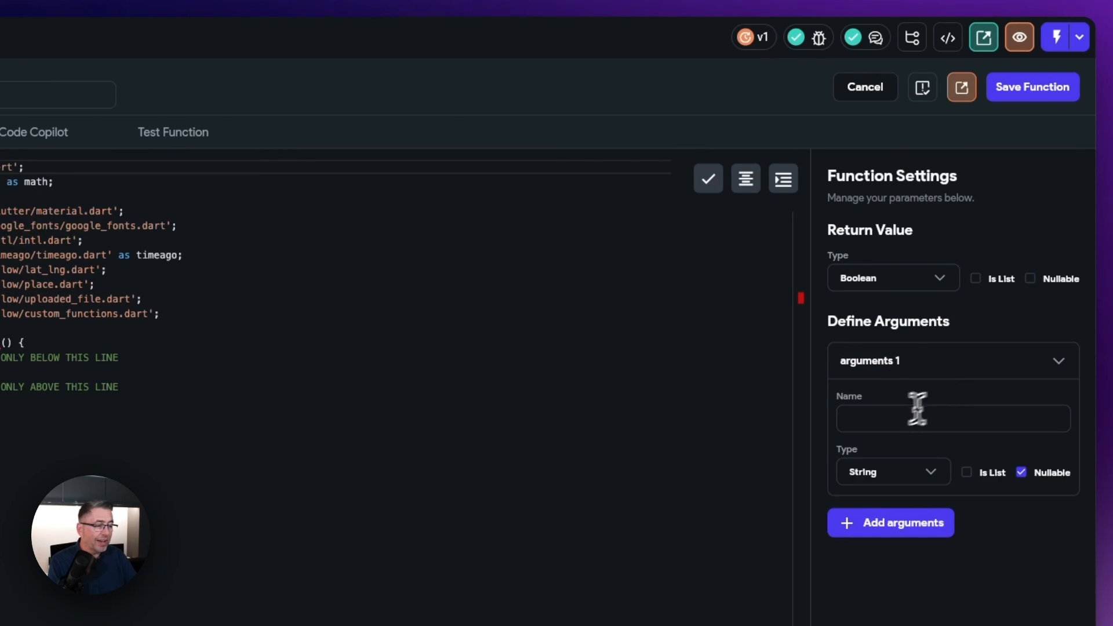
pyautogui.write('ip')
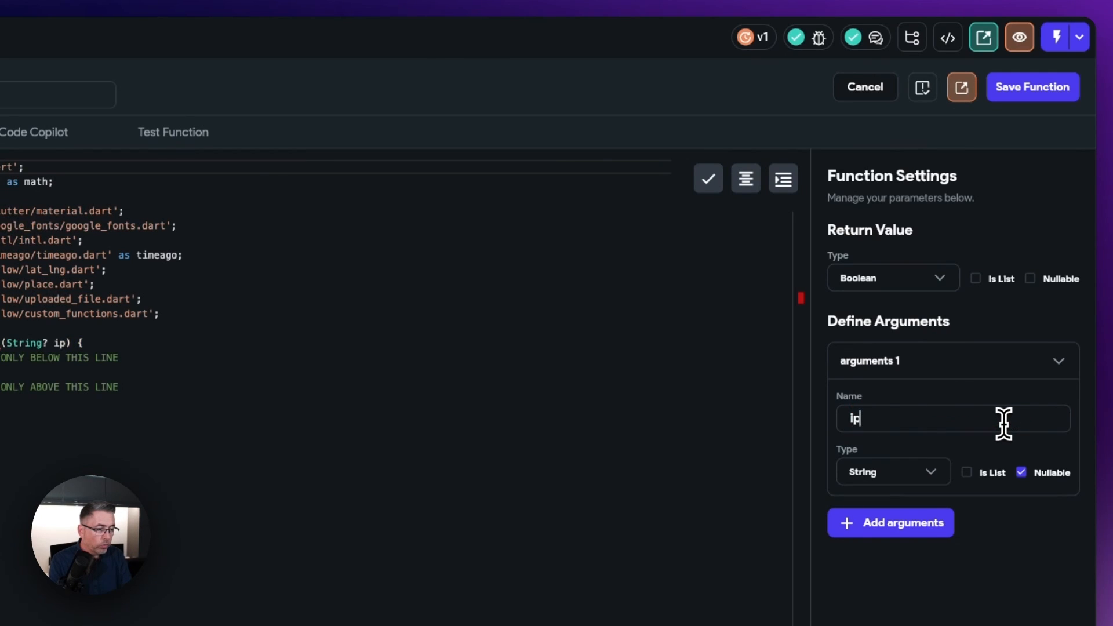
pyautogui.write('nputString1')
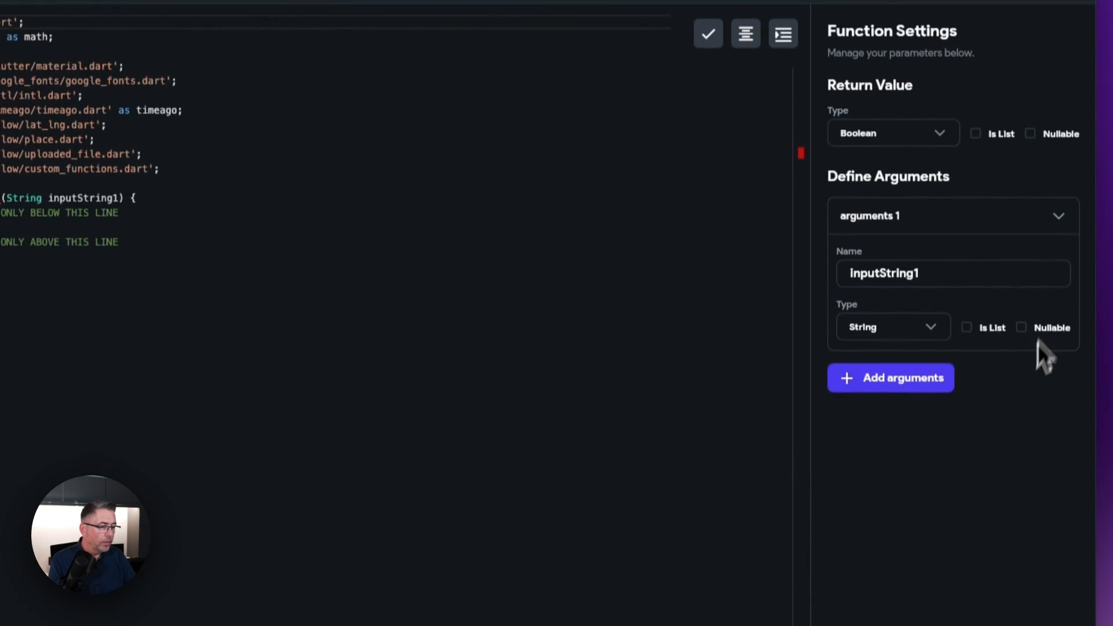
pyautogui.click(889, 377)
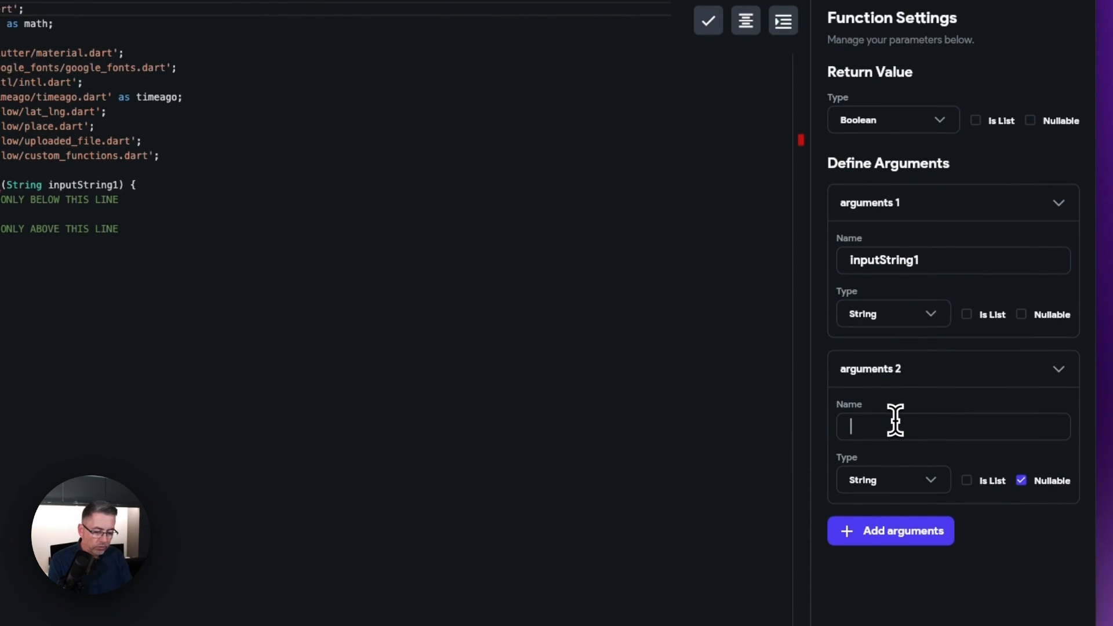
pyautogui.write('inputString')
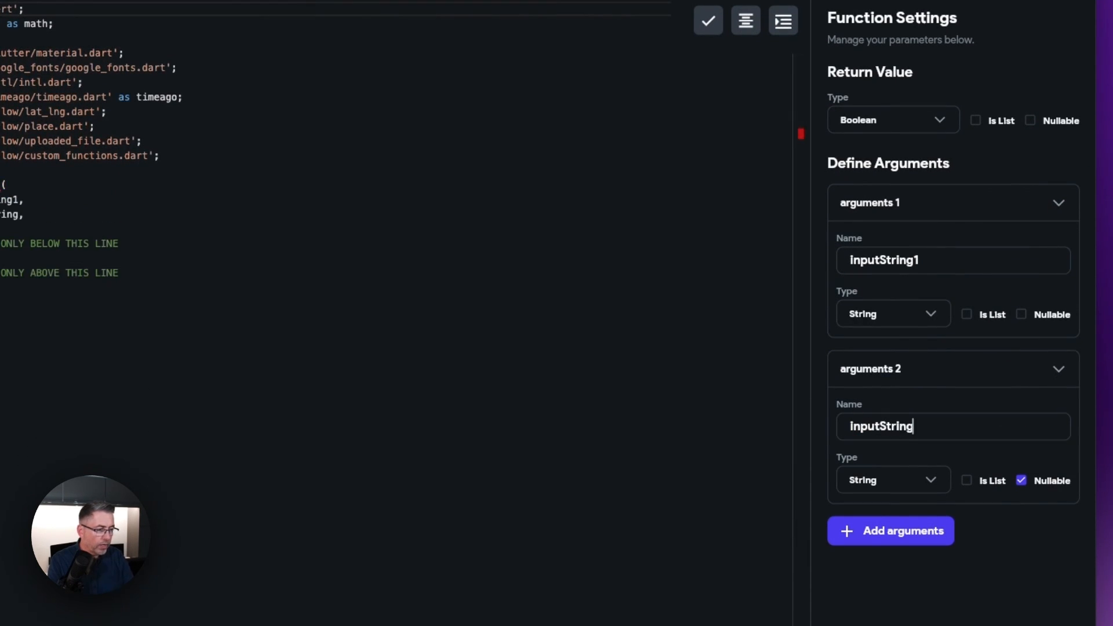
pyautogui.click(1020, 480)
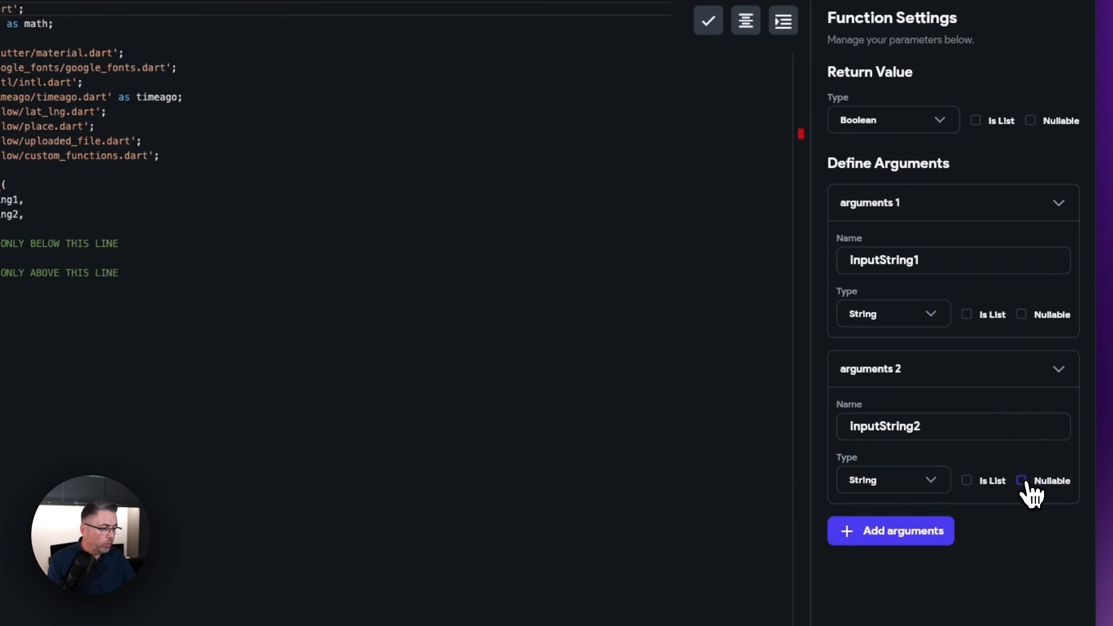
pyautogui.click(1023, 480)
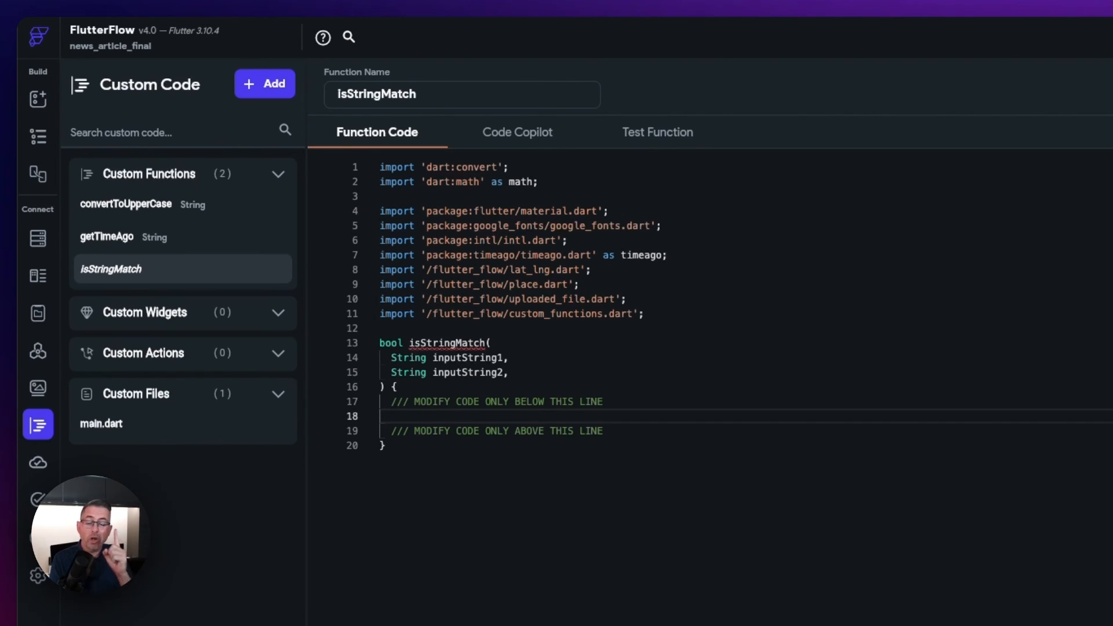
# Write the body 'return inputString1 == inputString2;' and save the function.
pyautogui.write('return')
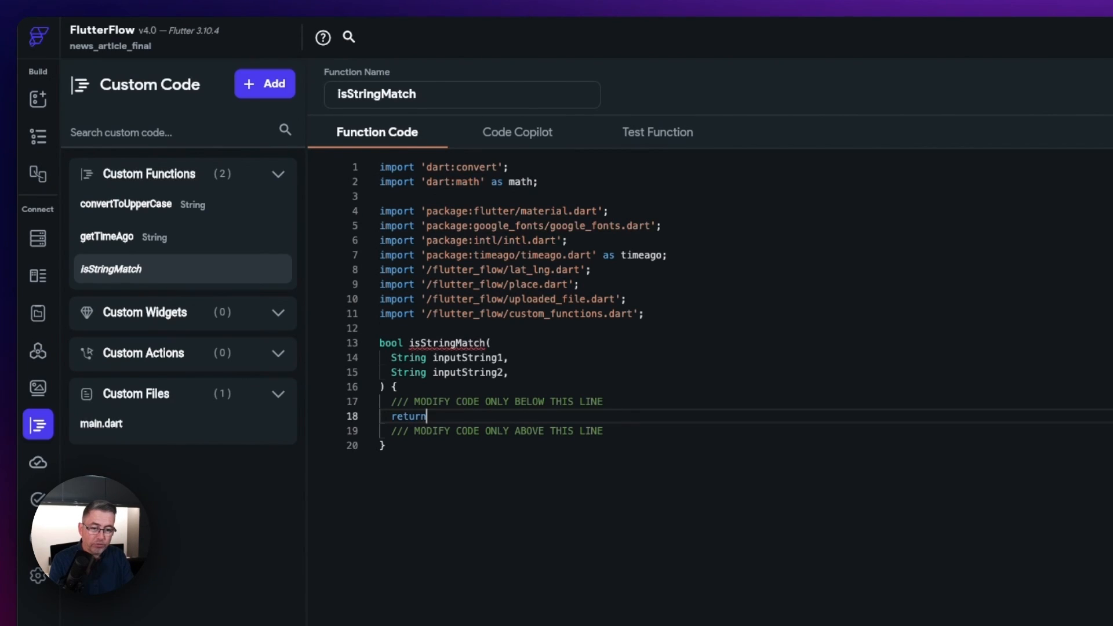
pyautogui.write('in')
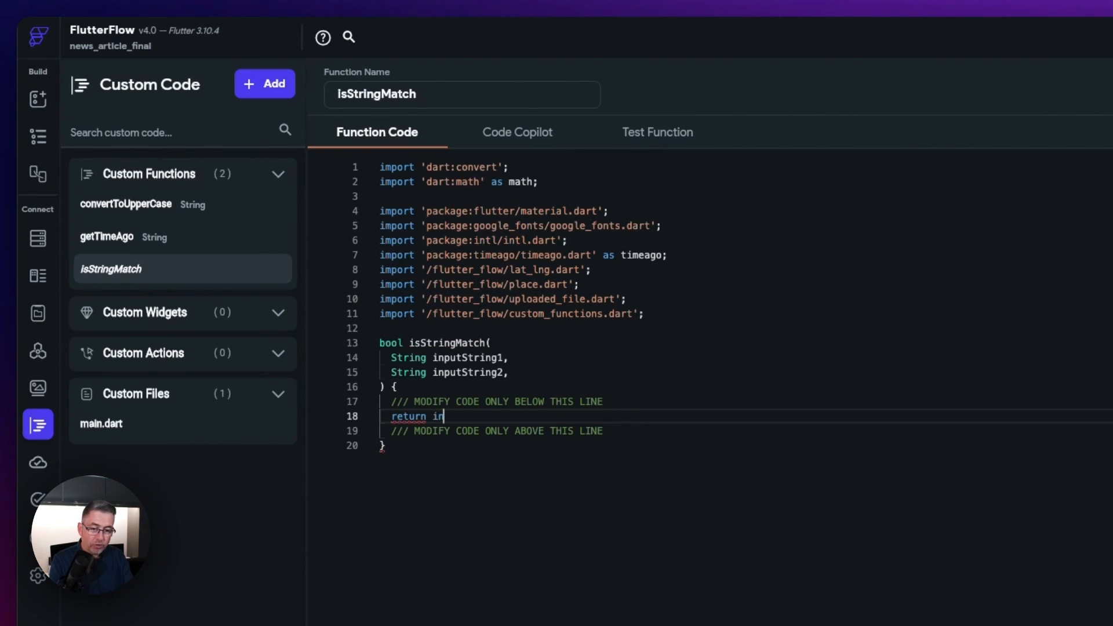
pyautogui.write('putString1 ==')
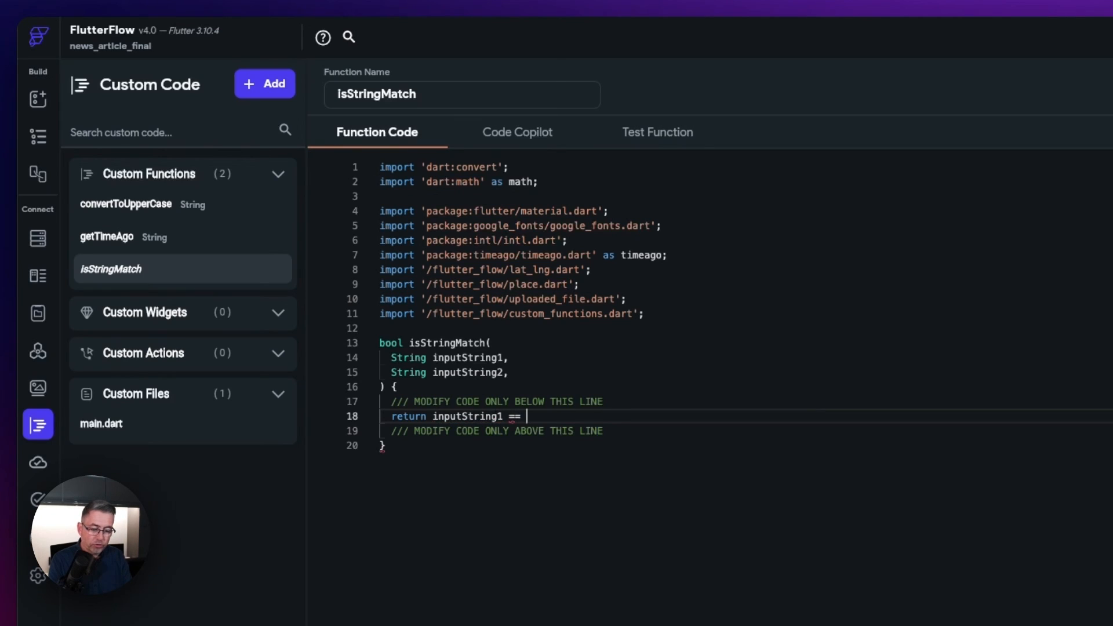
pyautogui.write('inputString2;')
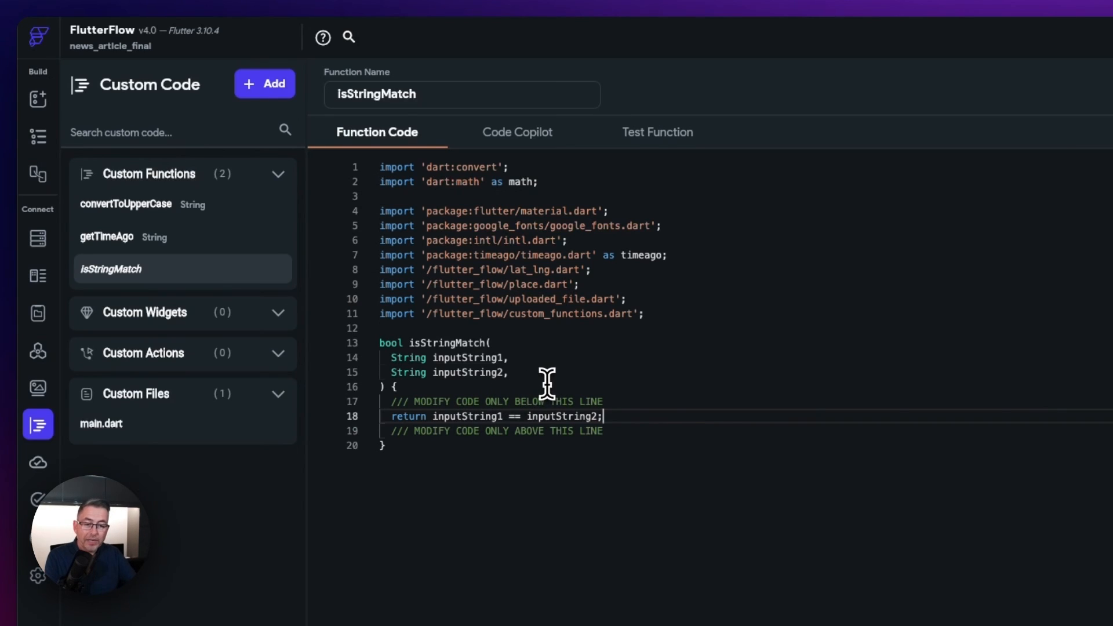
pyautogui.doubleClick(450, 417)
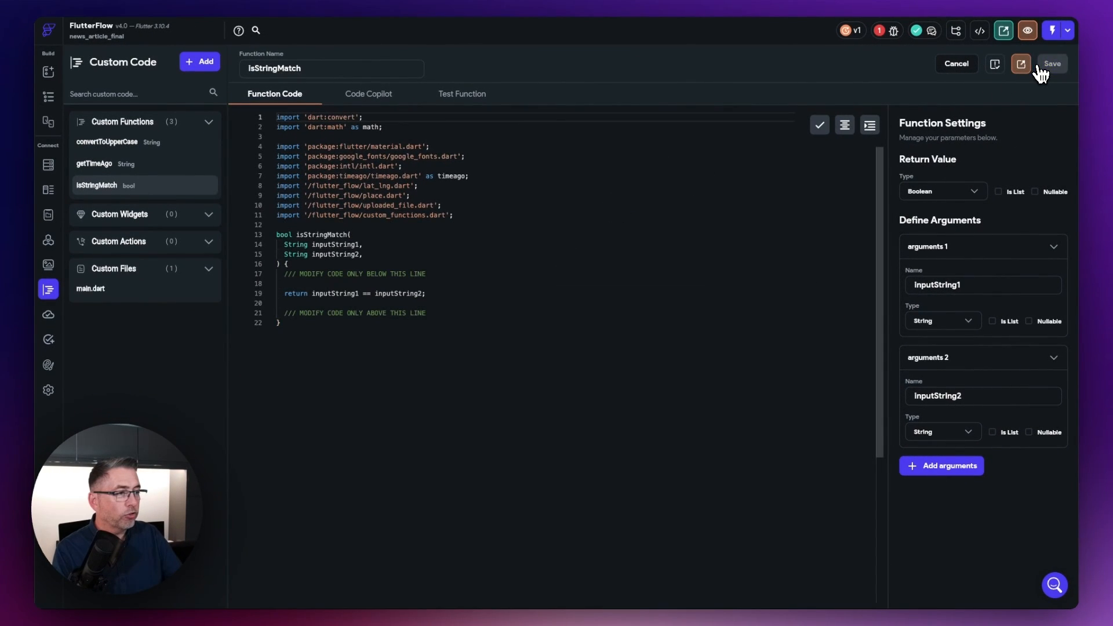
pyautogui.moveTo(994, 63)
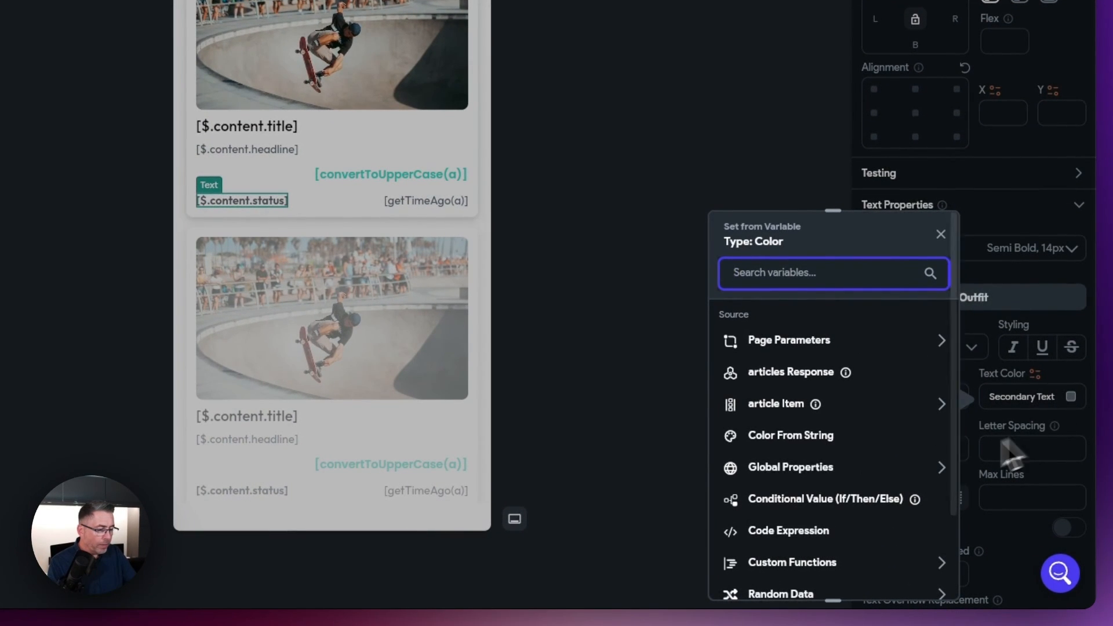
# Set the IF condition to the custom function isStringMatch.
pyautogui.click(825, 499)
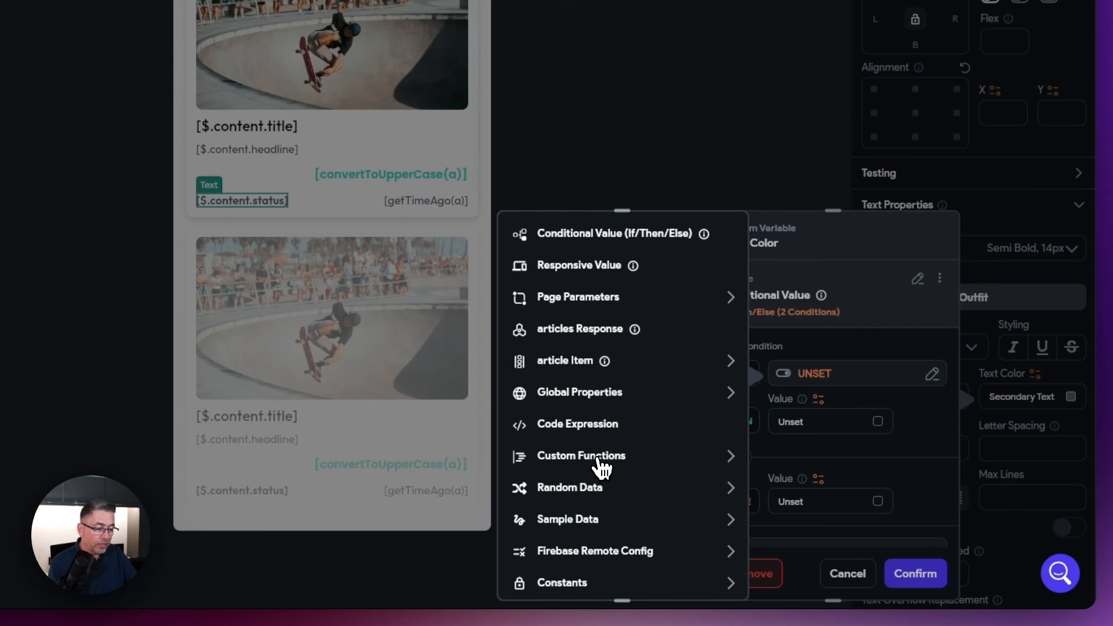
pyautogui.click(581, 455)
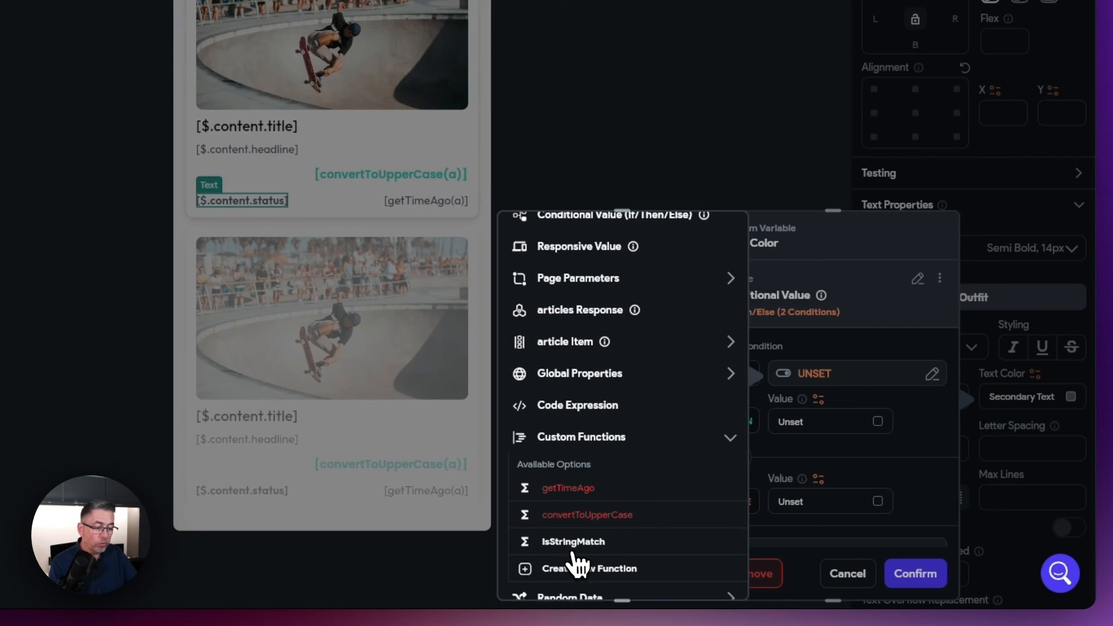
pyautogui.moveTo(575, 550)
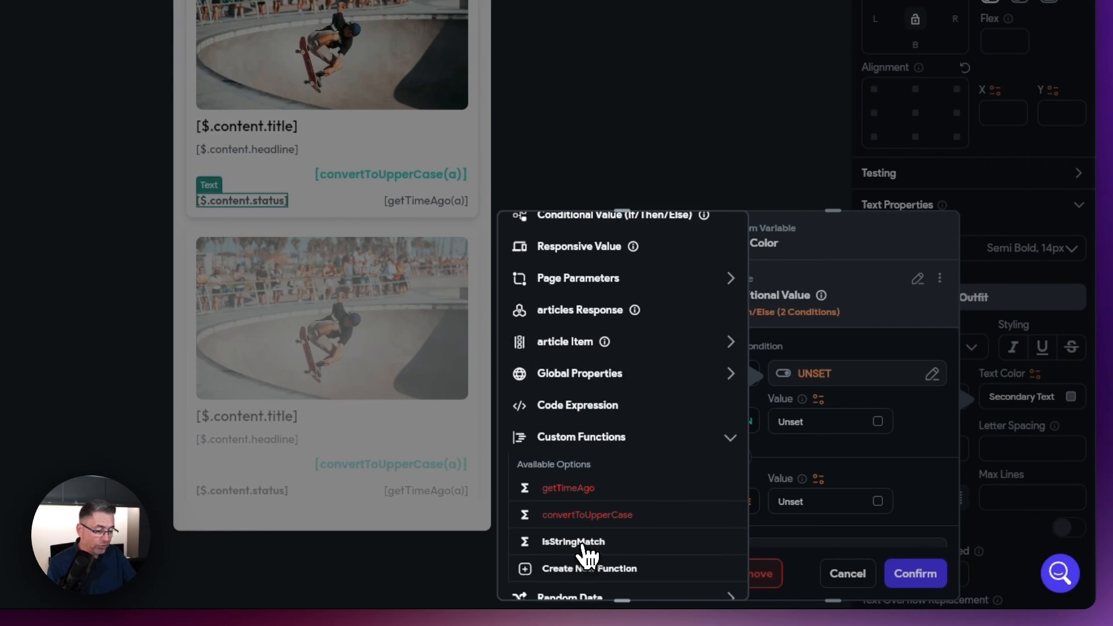
pyautogui.click(573, 541)
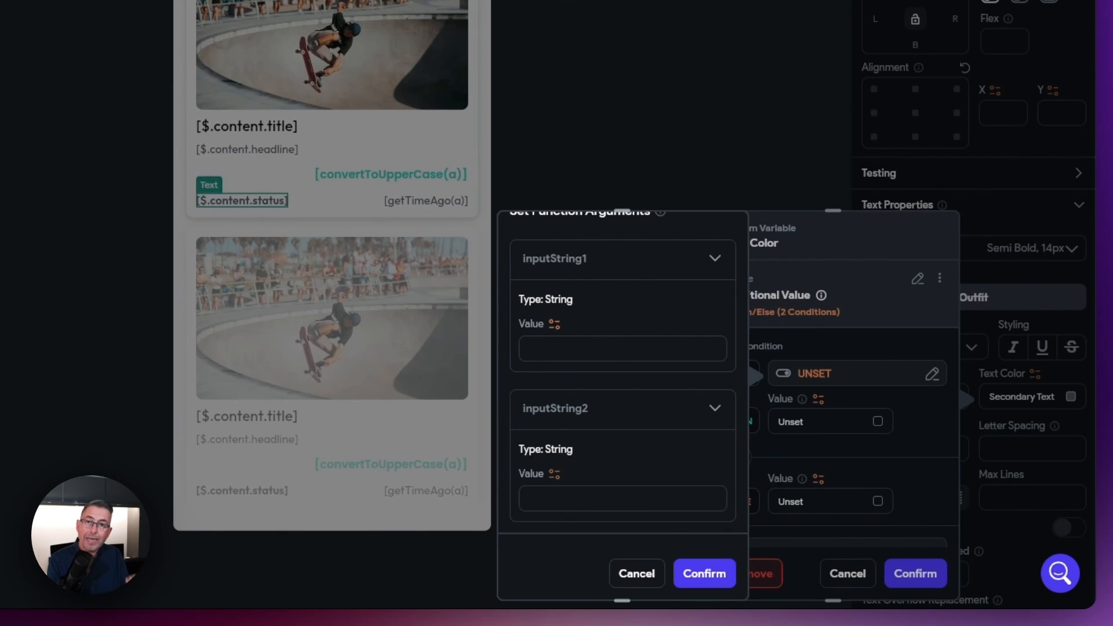
# Pass the article's $.content.status as inputString1 and 'NEW' as inputString2, then confirm.
pyautogui.click(621, 349)
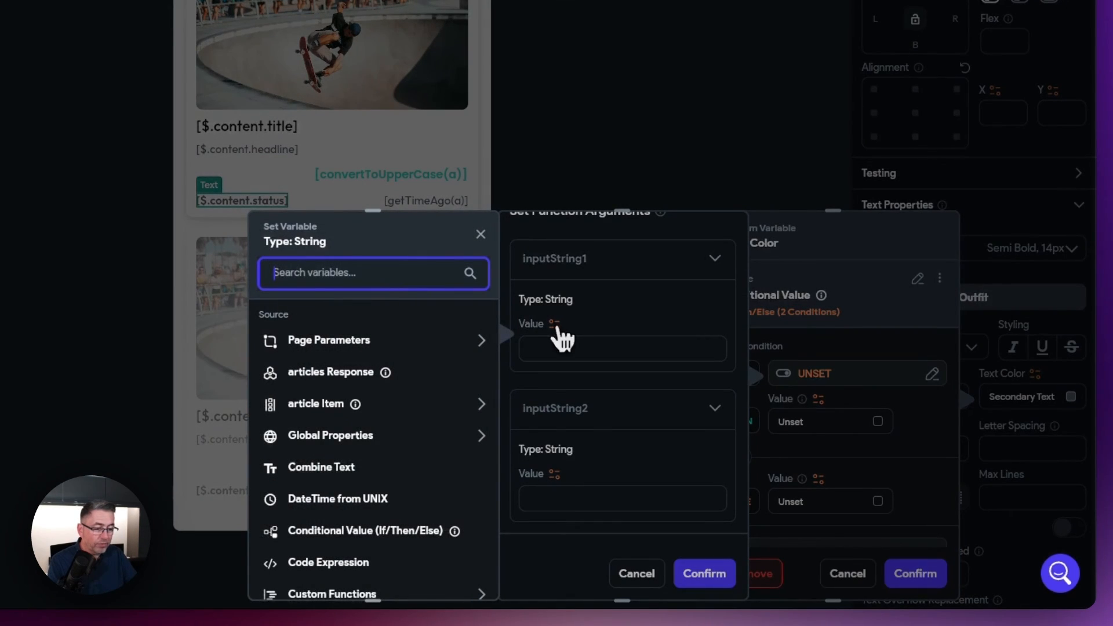
pyautogui.click(316, 403)
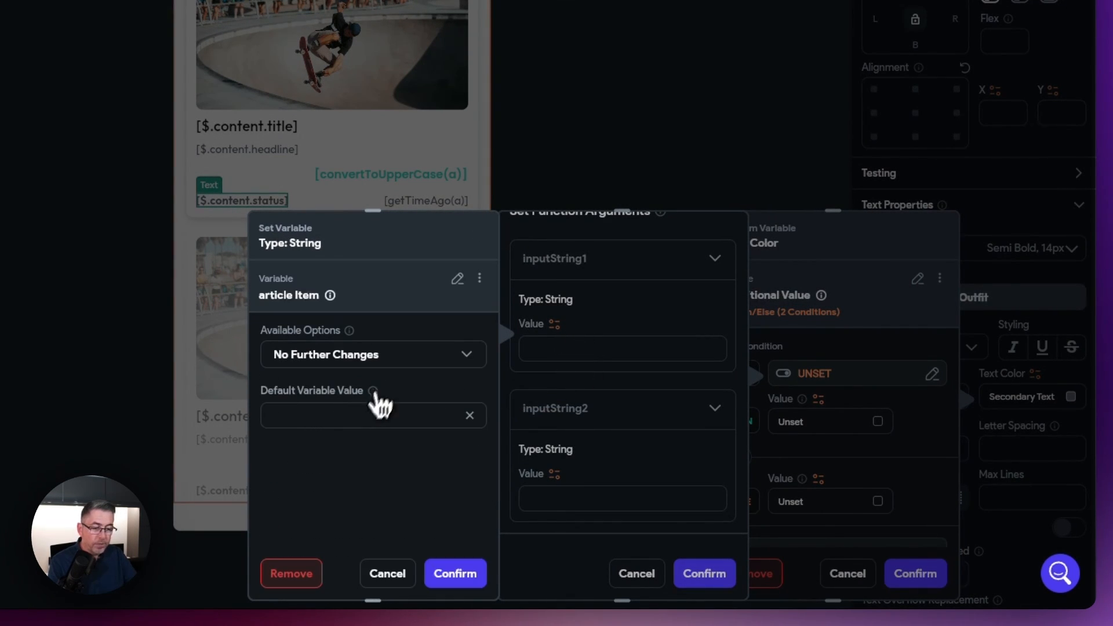
pyautogui.click(372, 355)
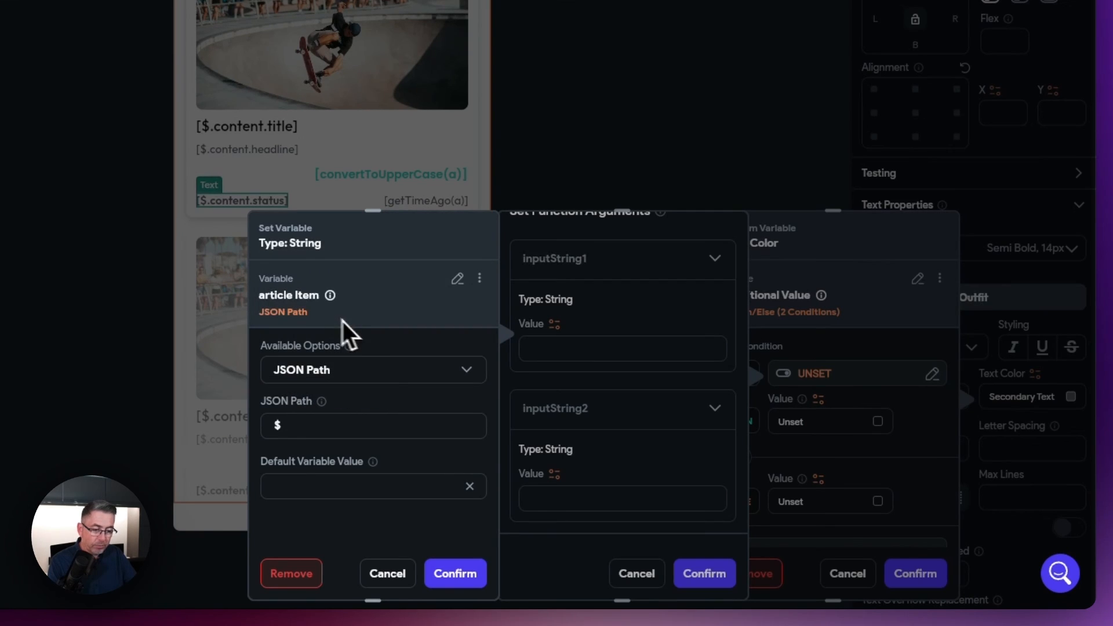
pyautogui.write('.content.status')
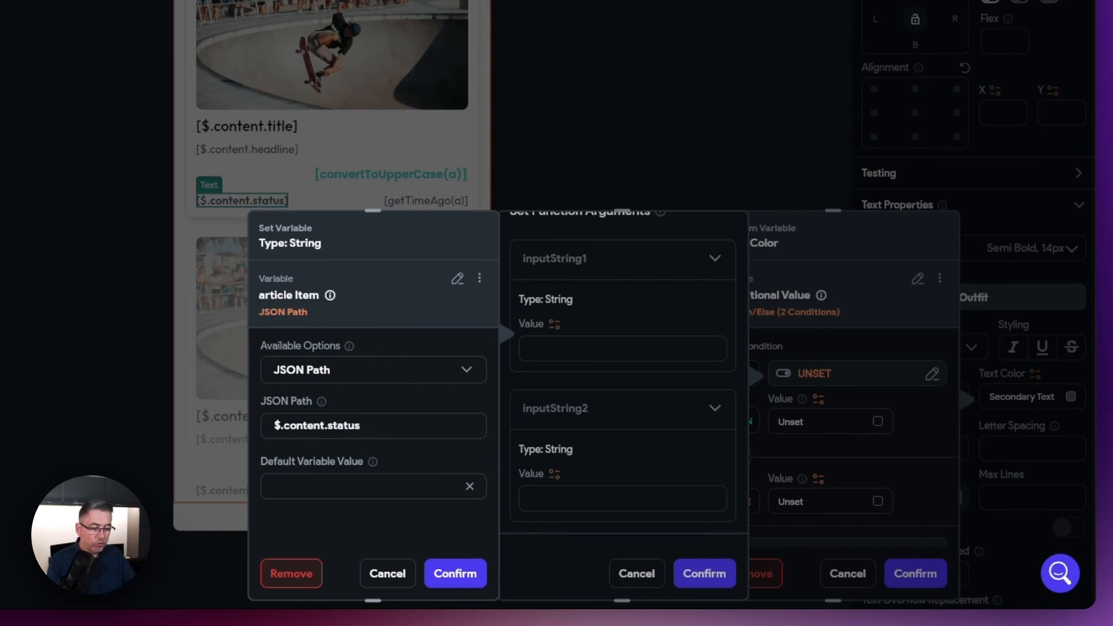
pyautogui.click(454, 573)
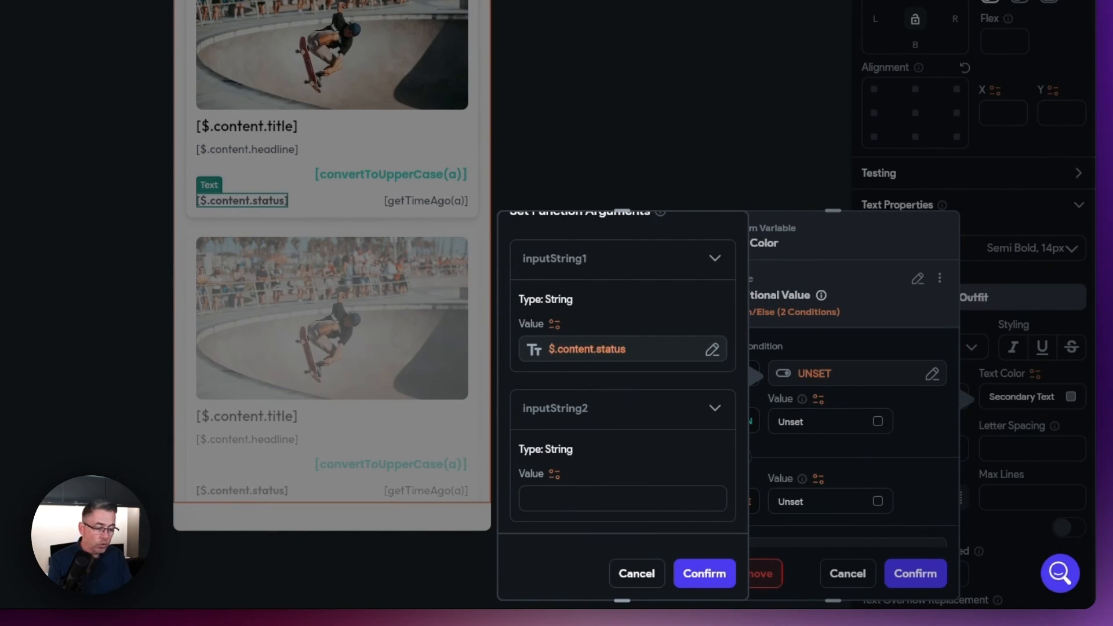
pyautogui.write('NEW')
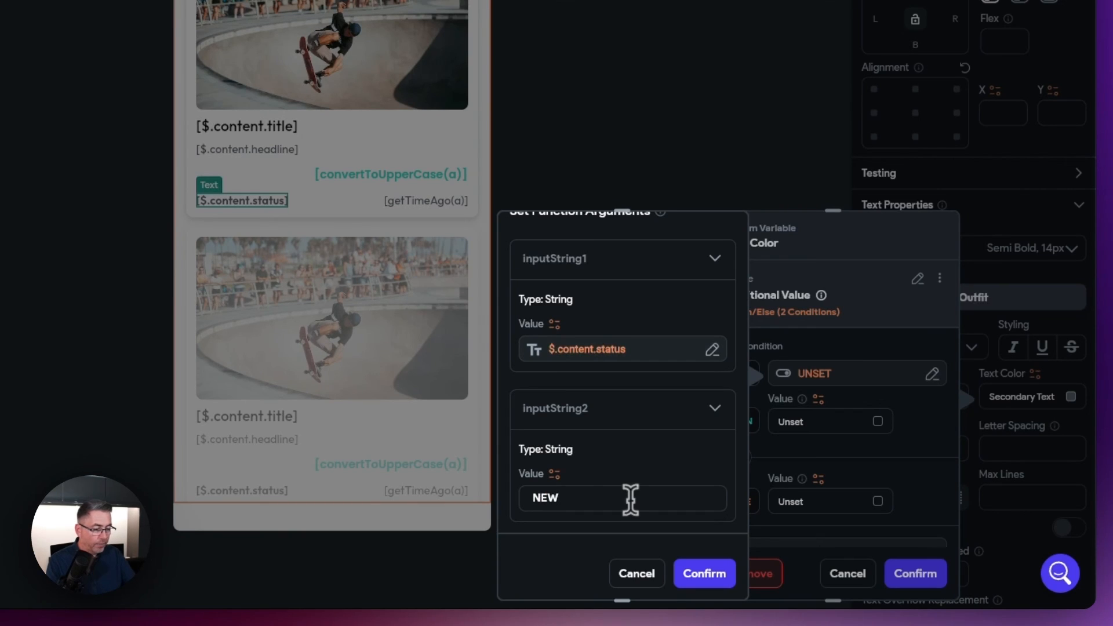
pyautogui.click(704, 573)
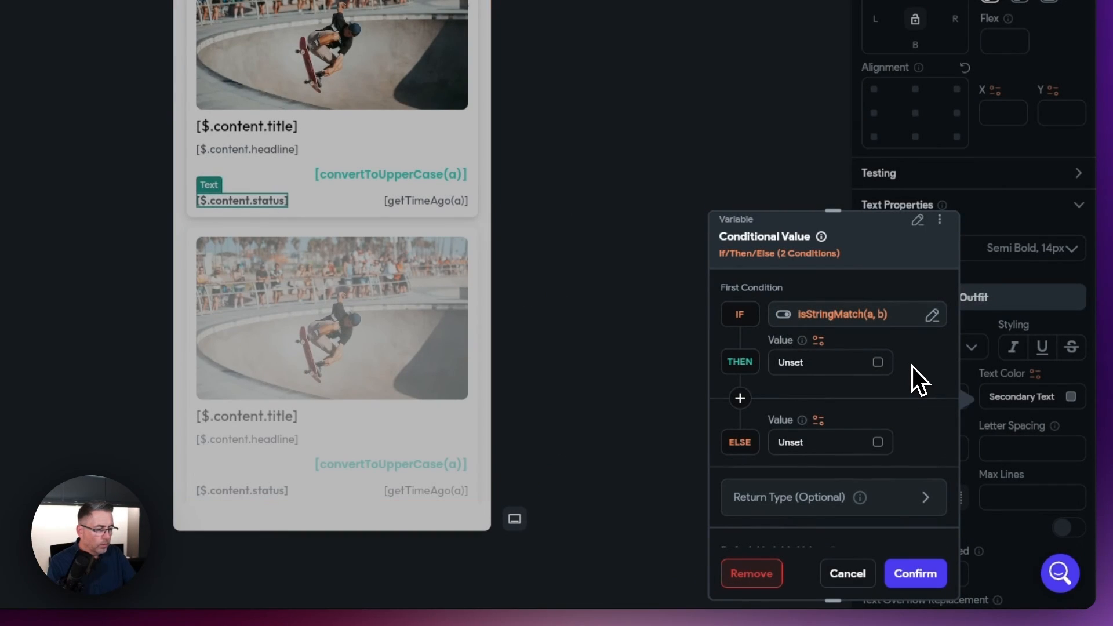
pyautogui.moveTo(838, 331)
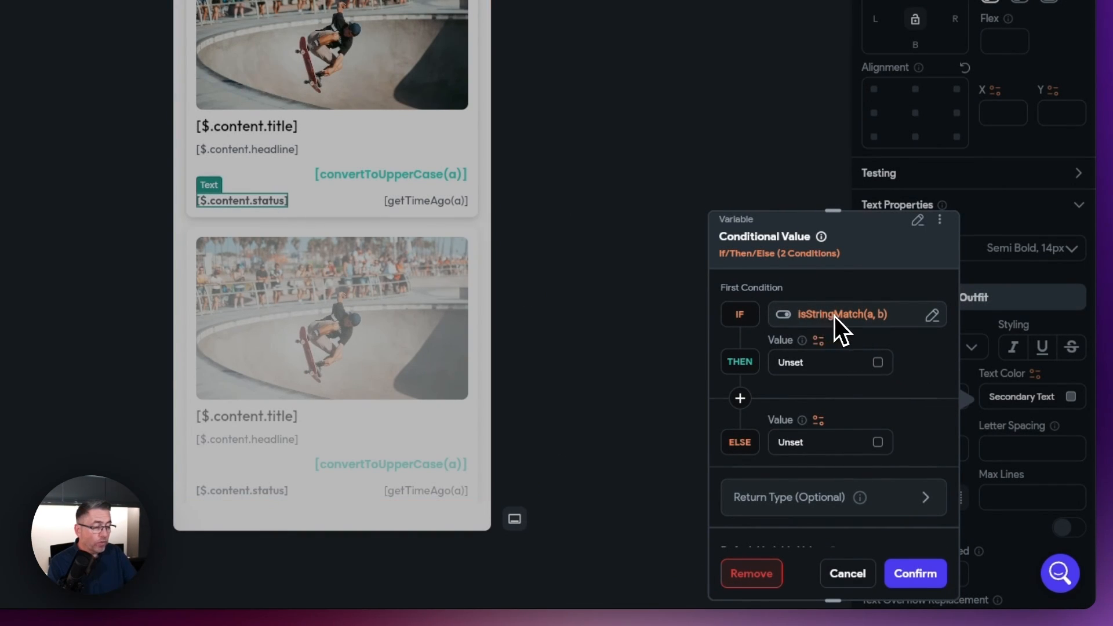
pyautogui.moveTo(813, 385)
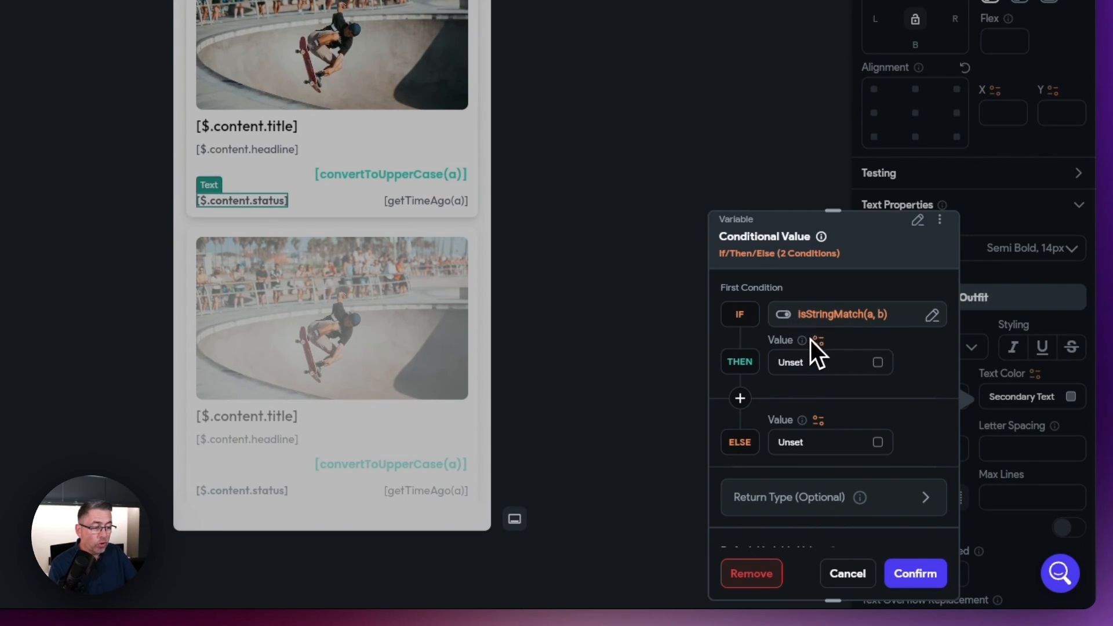
pyautogui.moveTo(801, 341)
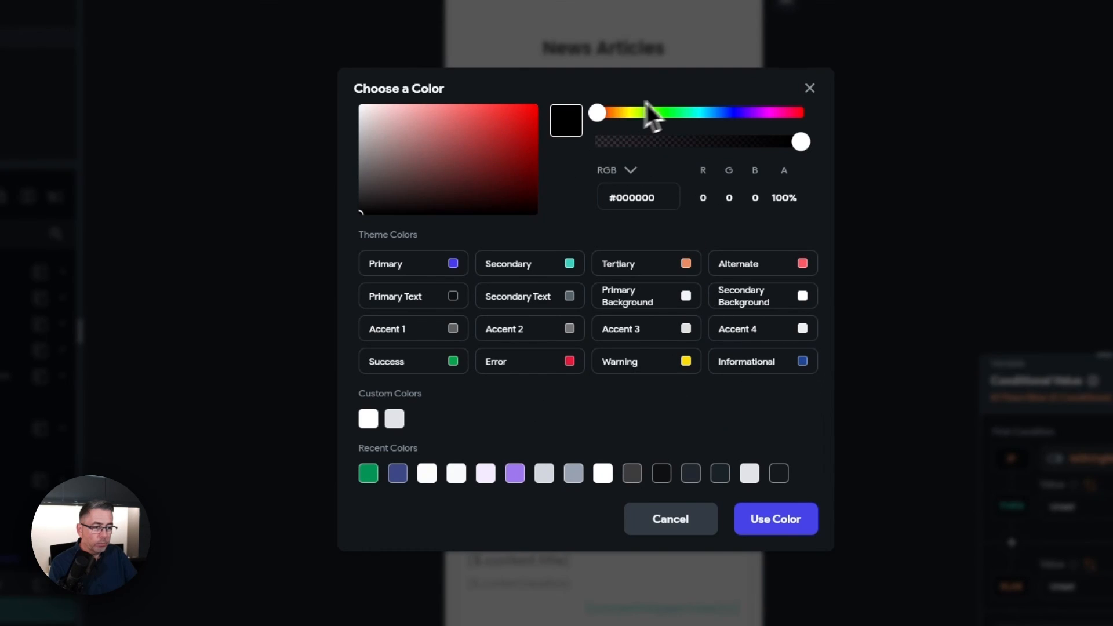
# Set the THEN colour to bright blue #0001F0 in the colour picker.
pyautogui.click(479, 158)
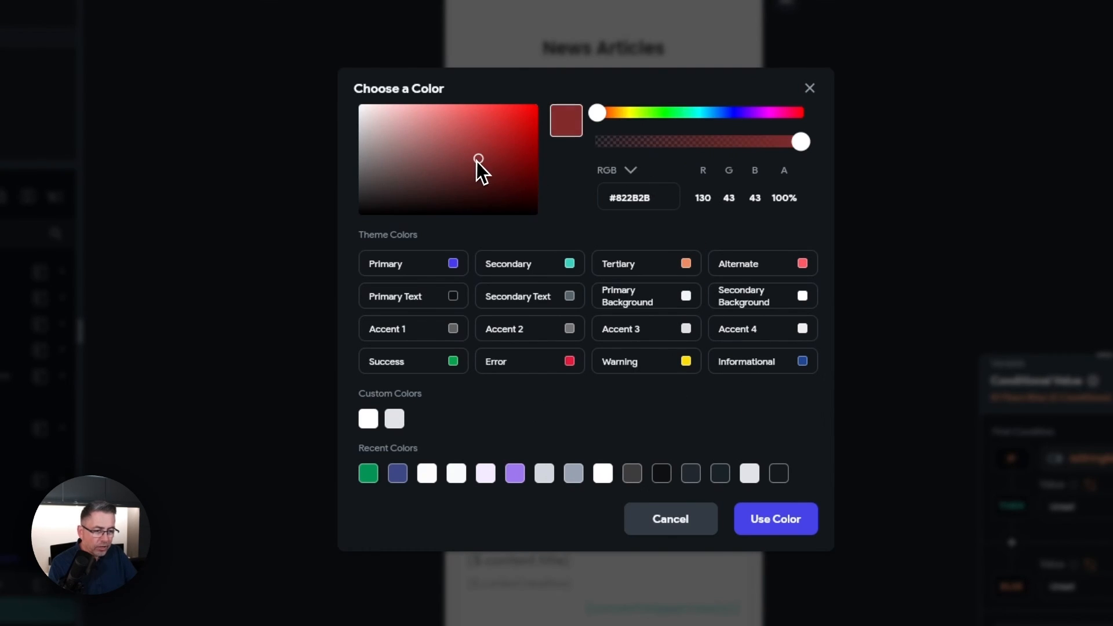
pyautogui.moveTo(596, 112); pyautogui.dragTo(733, 113)
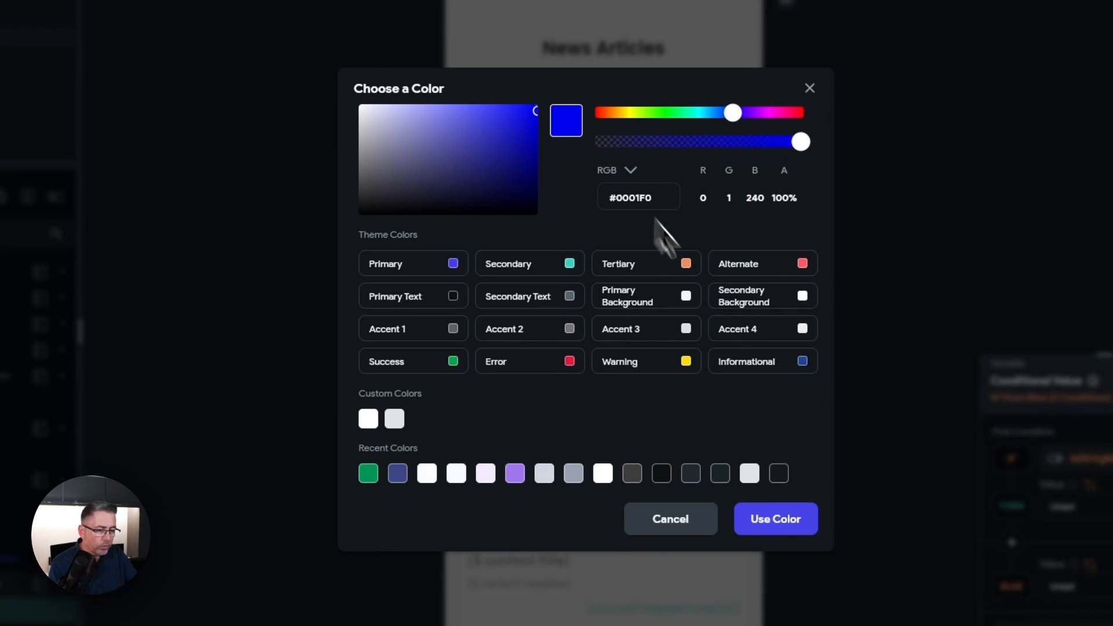
pyautogui.click(774, 520)
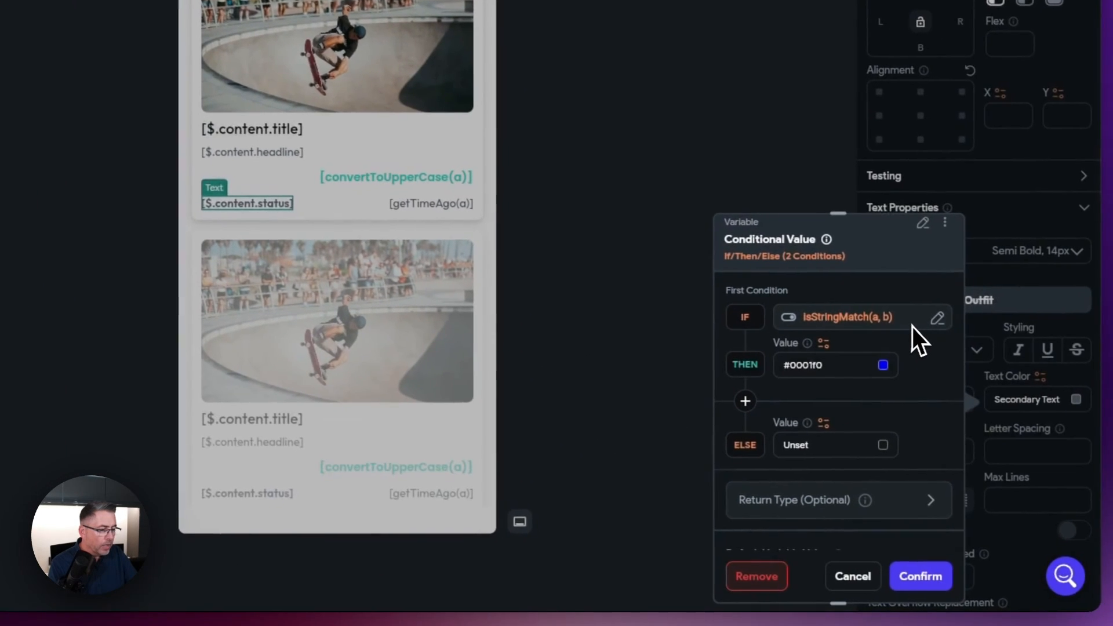
# Add an Else If branch using isStringMatch on $.content.status with 'PRE'.
pyautogui.click(745, 401)
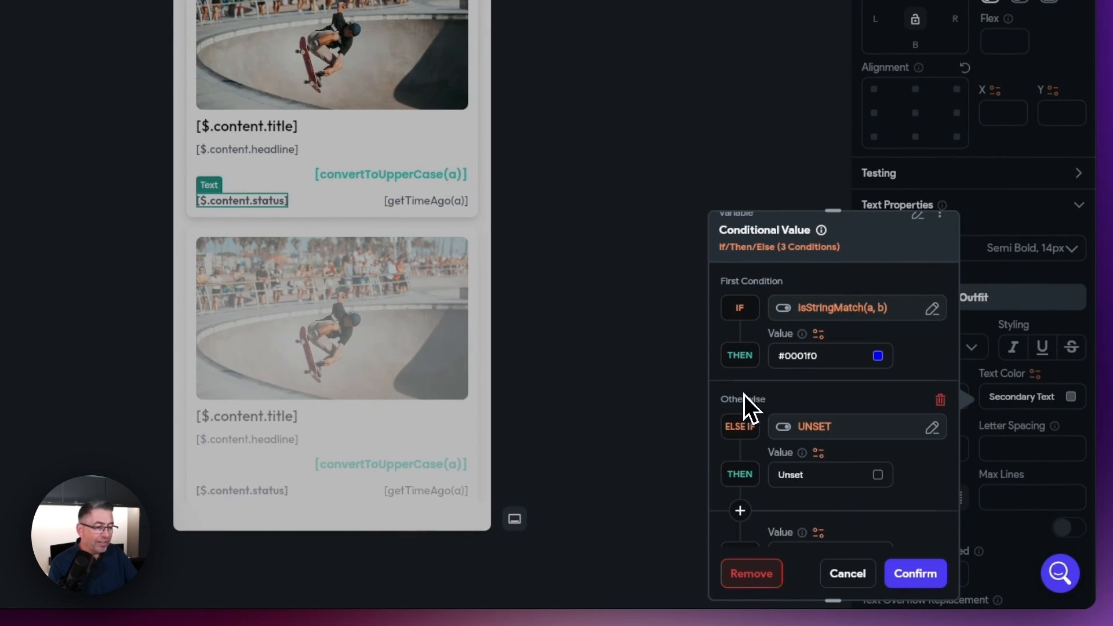
pyautogui.scroll(-3)
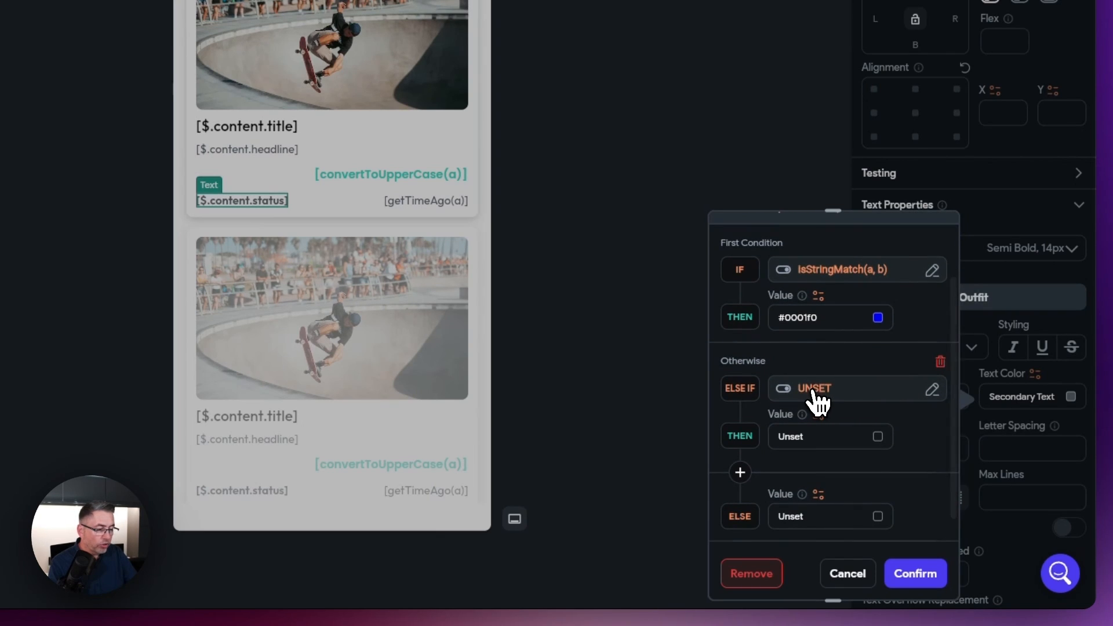
pyautogui.click(803, 388)
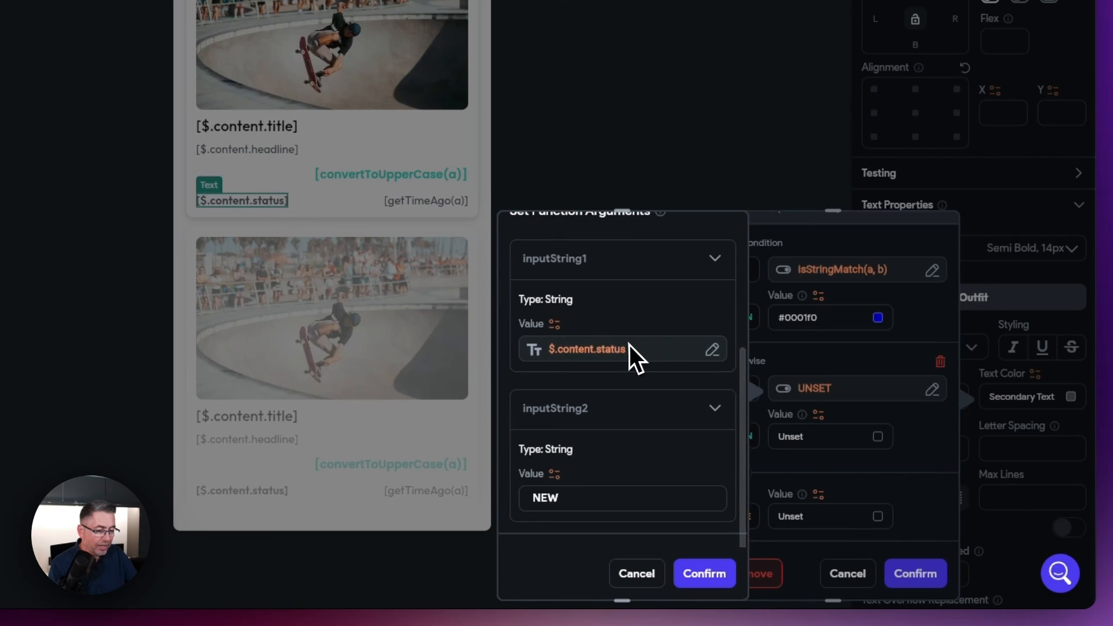
pyautogui.doubleClick(544, 497)
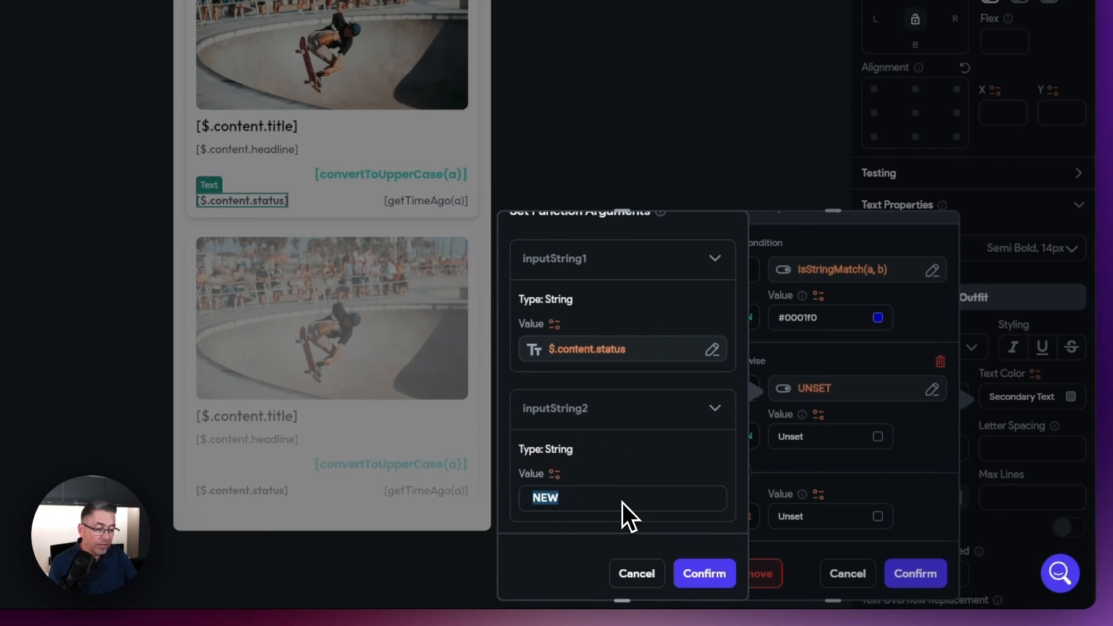
pyautogui.write('PRE')
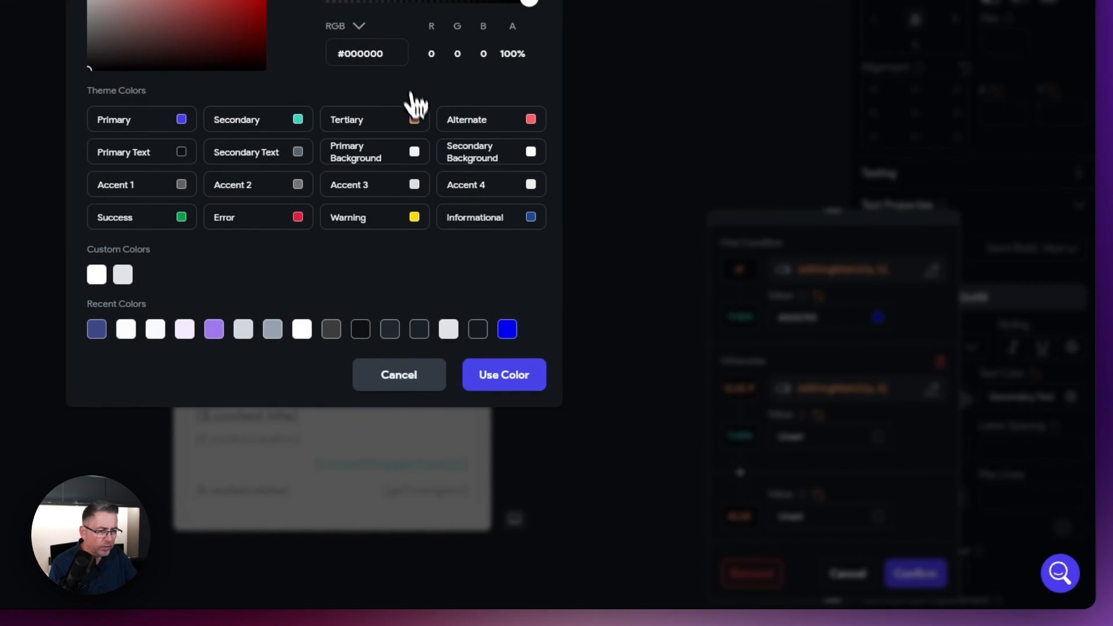
# Give that branch the orange Tertiary colour and green Success as the ELSE, then confirm.
pyautogui.click(503, 374)
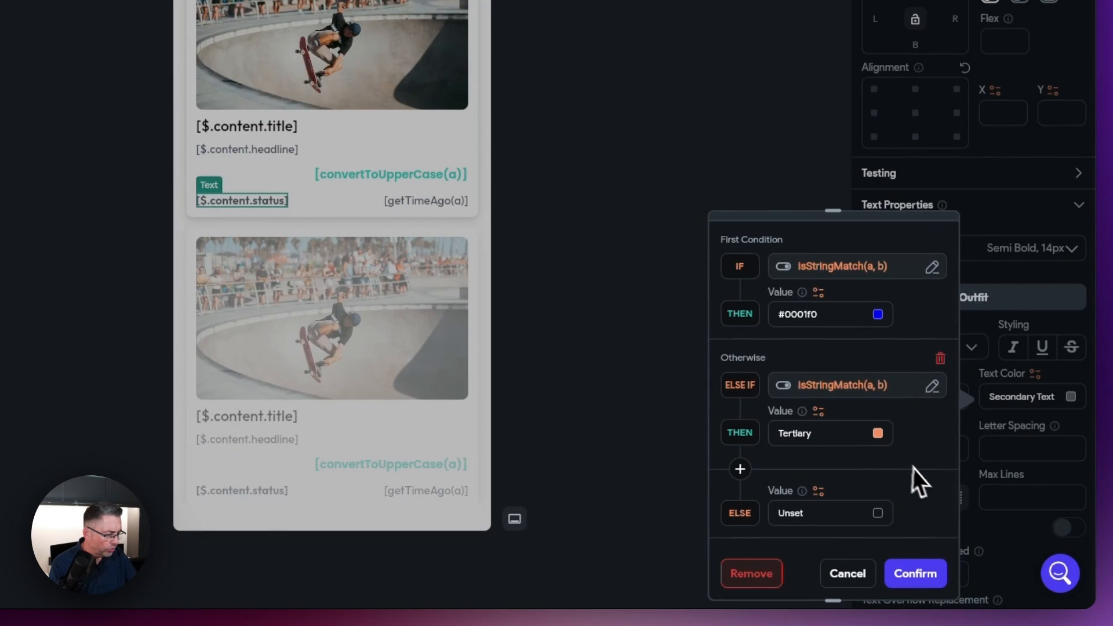
pyautogui.scroll(-3)
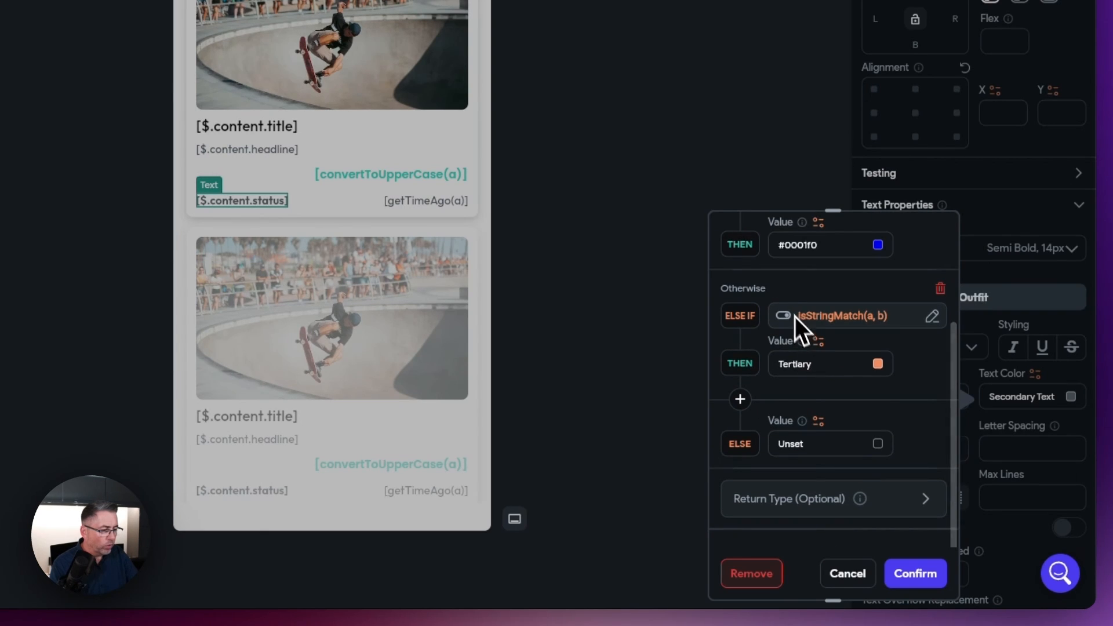
pyautogui.moveTo(886, 455)
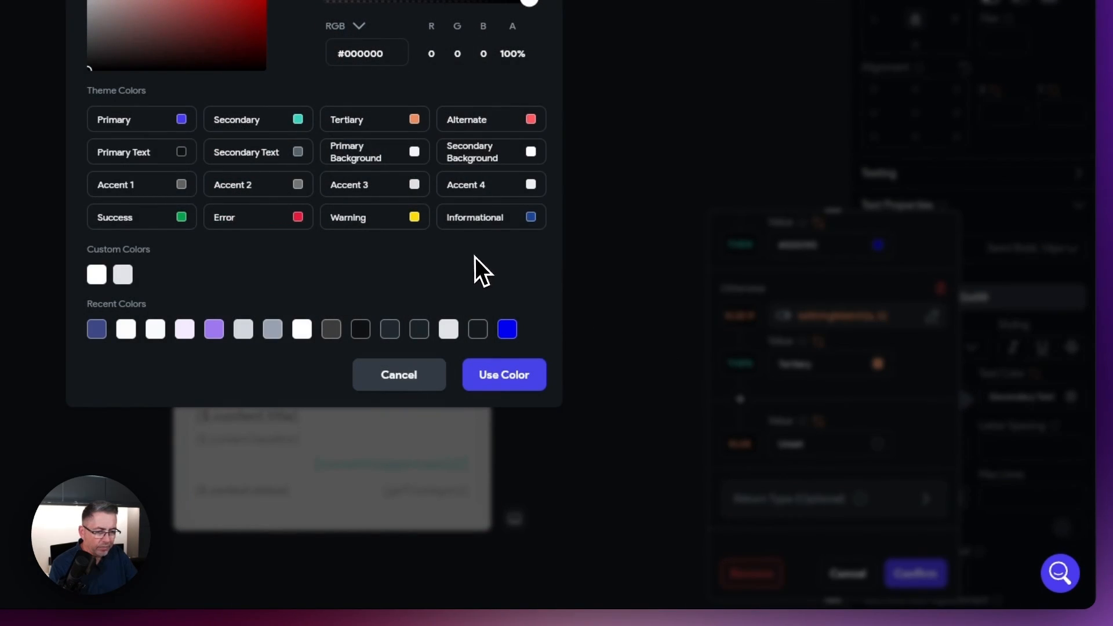
pyautogui.click(503, 375)
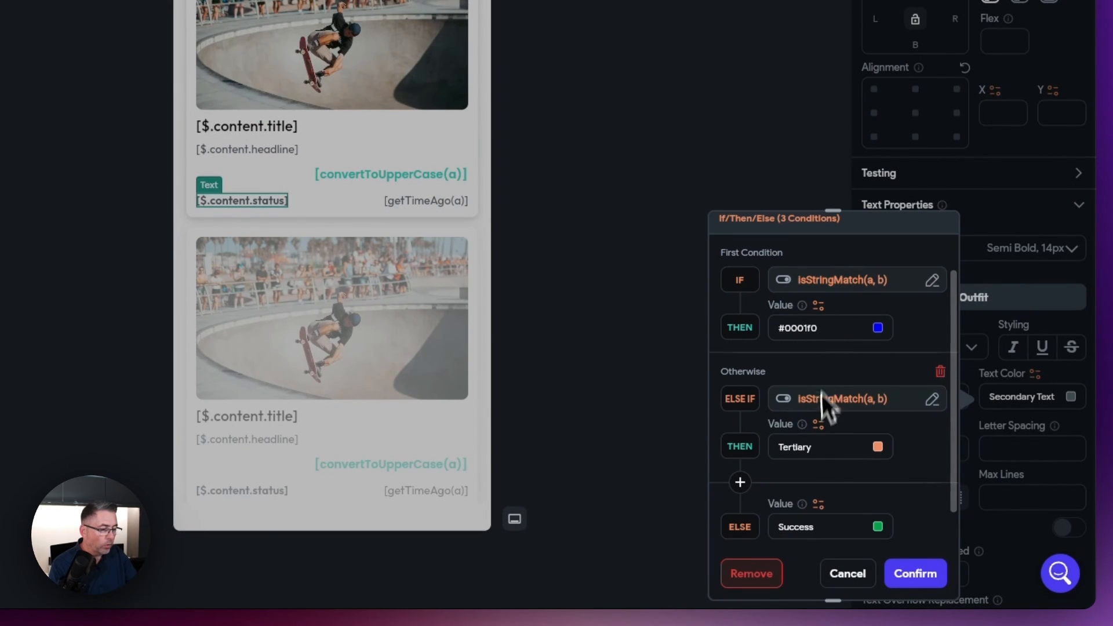
pyautogui.click(915, 574)
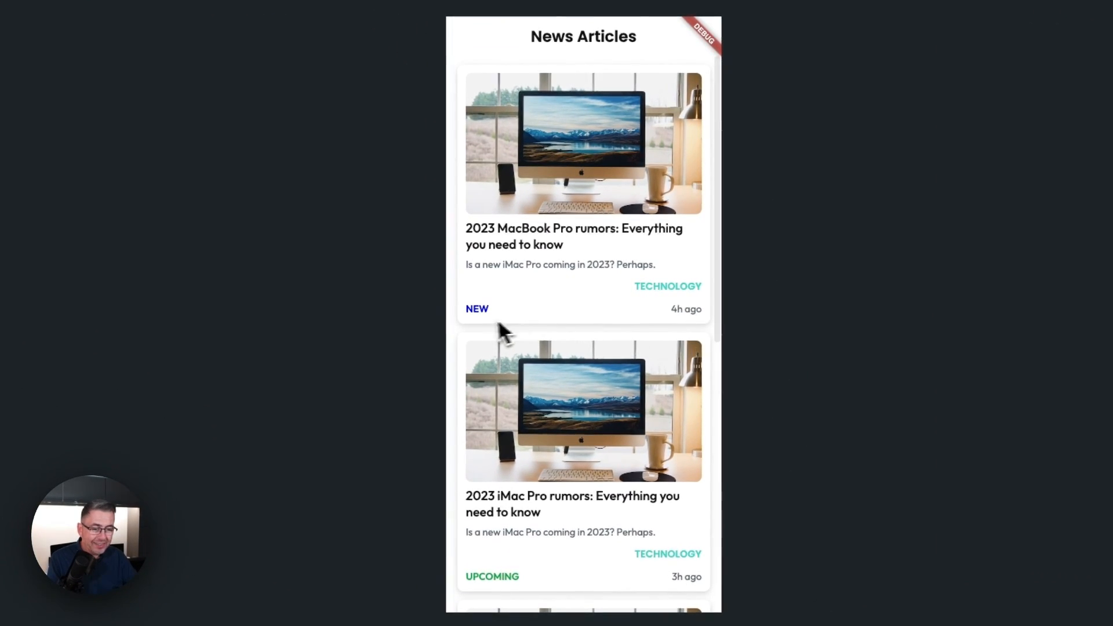
# Scroll through the News Articles preview to verify NEW shows blue and UPCOMING shows green.
pyautogui.scroll(-3)
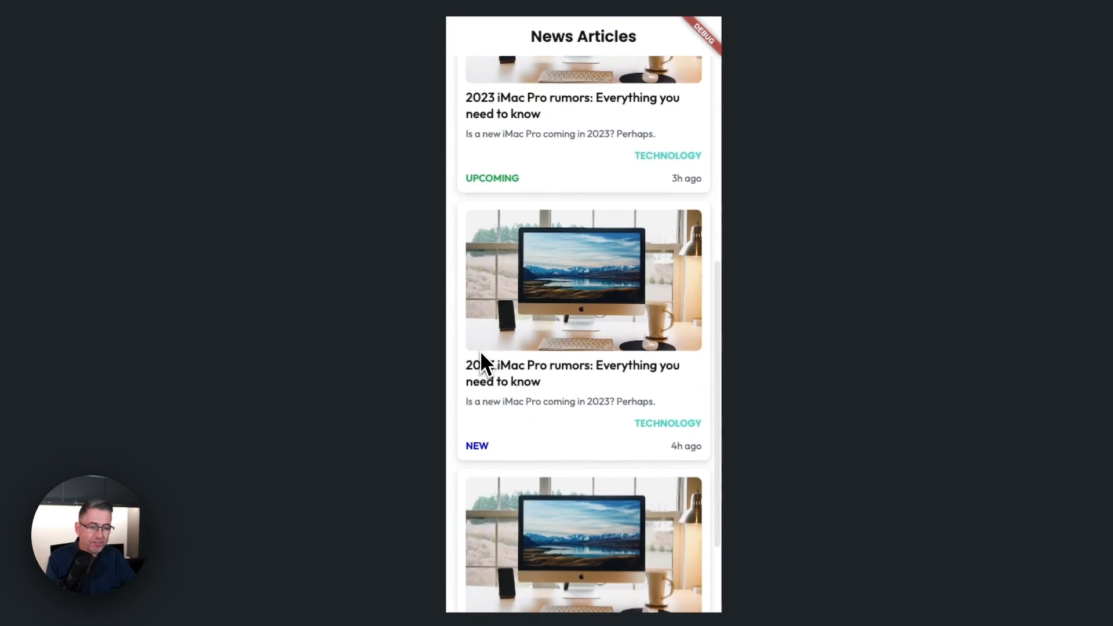
pyautogui.scroll(3)
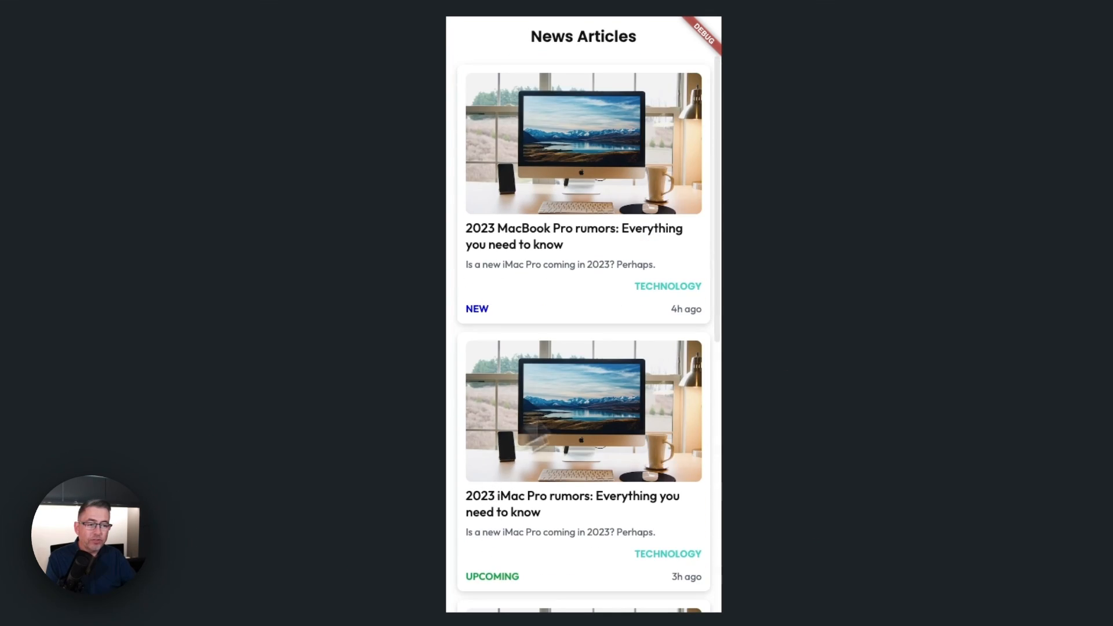